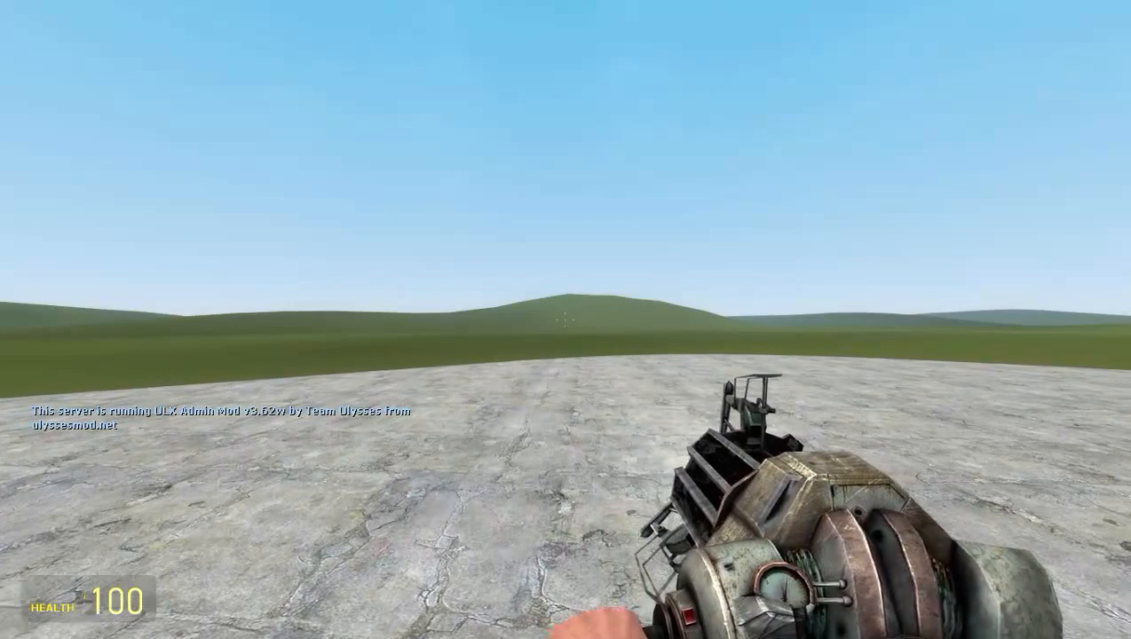
mouse_move(565, 320)
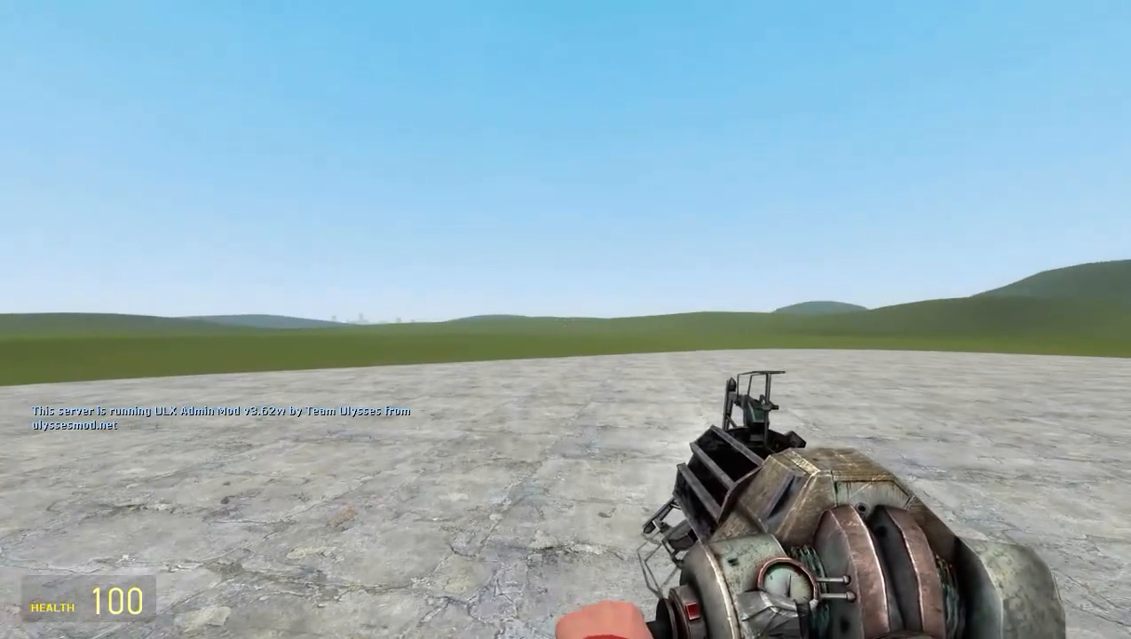
mouse_move(566, 320)
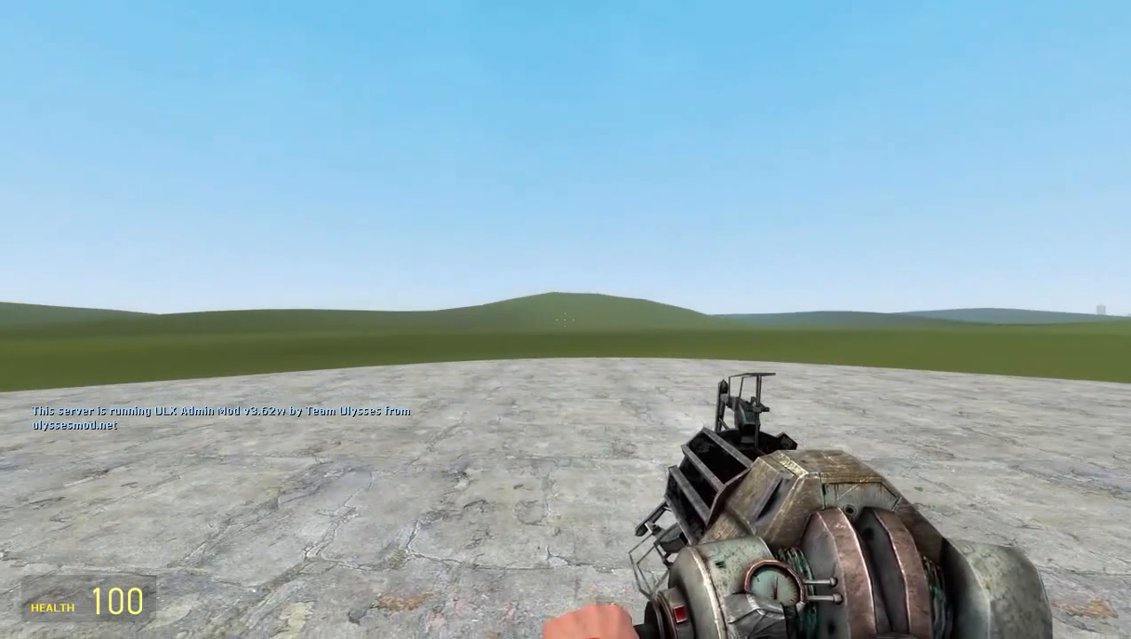
mouse_move(566, 319)
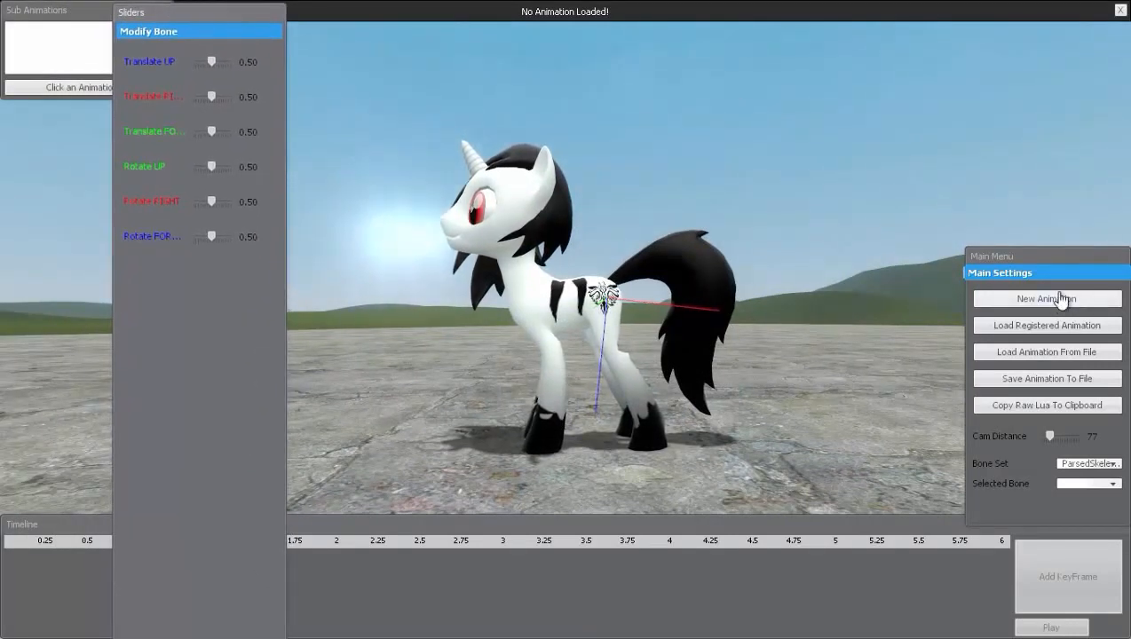
Create a TYPE_GESTURE animation named K and begin editing its first frame.
left_click(1046, 298)
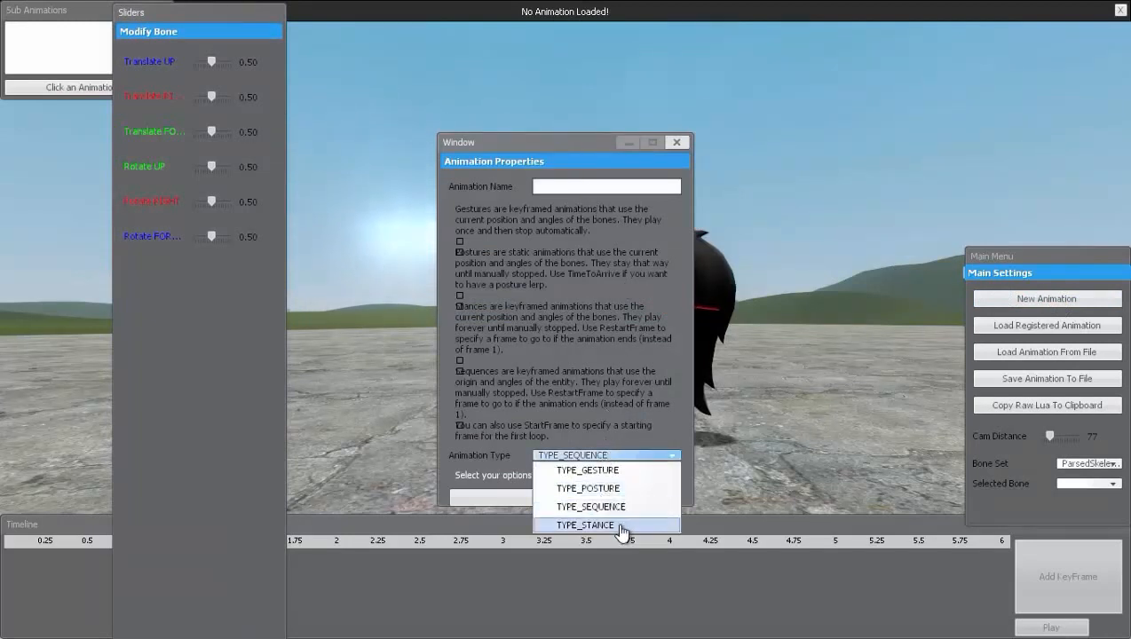
mouse_move(588, 470)
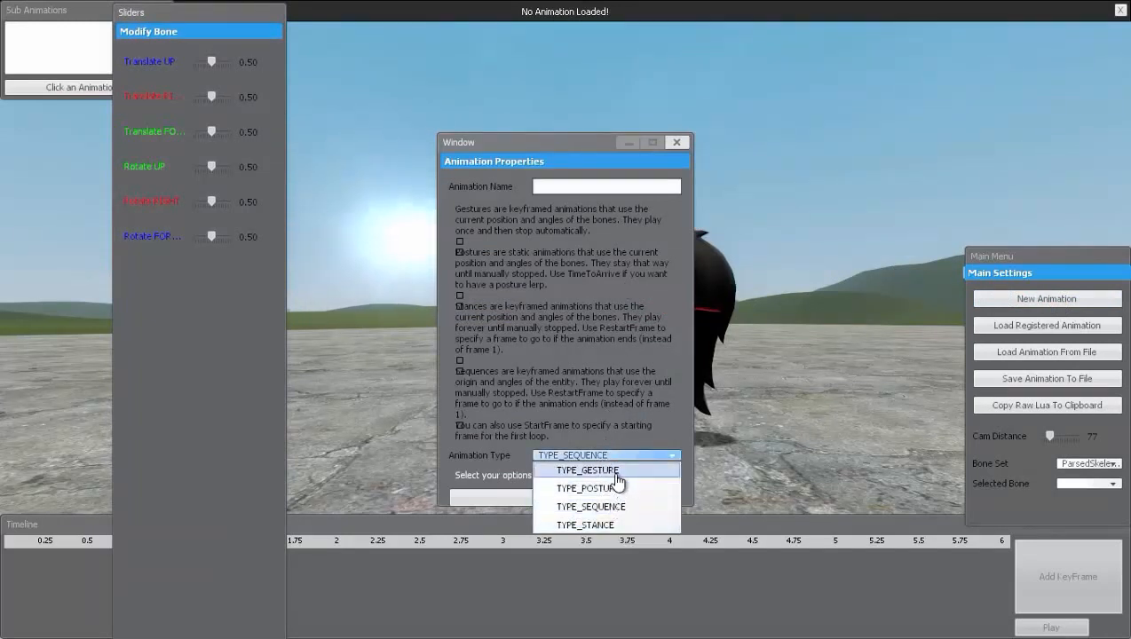
left_click(587, 470)
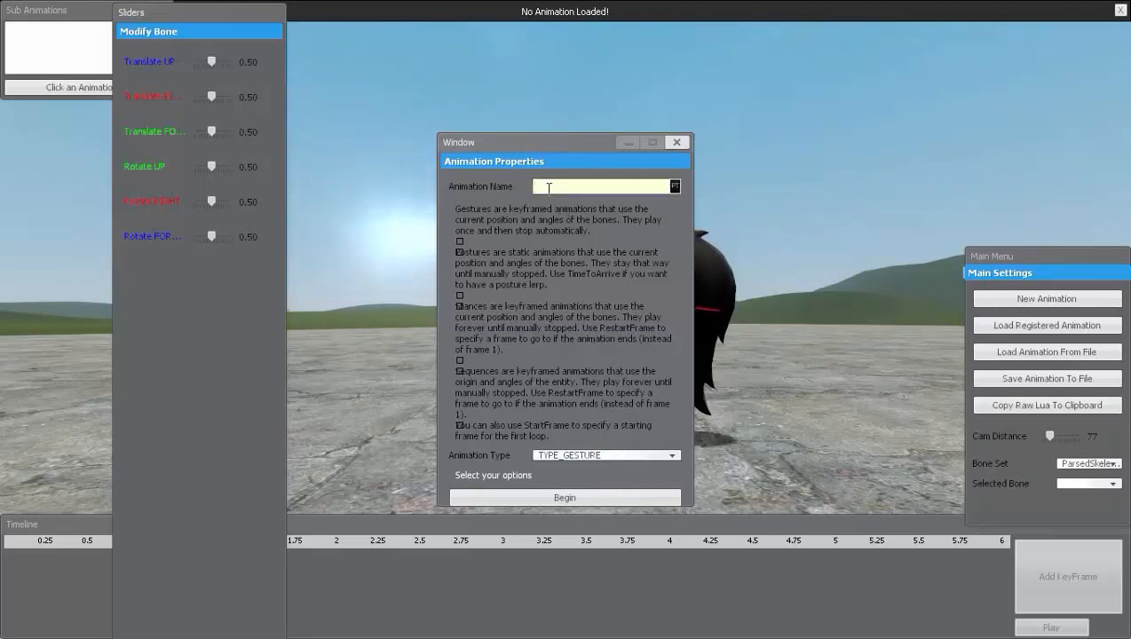
mouse_move(575, 513)
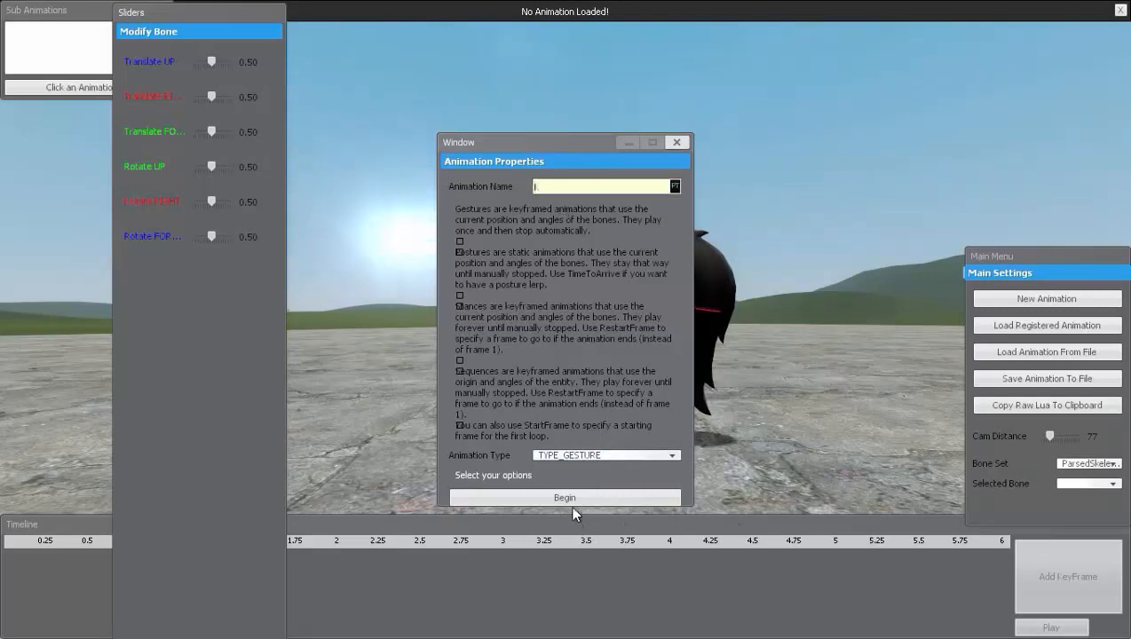
left_click(564, 497)
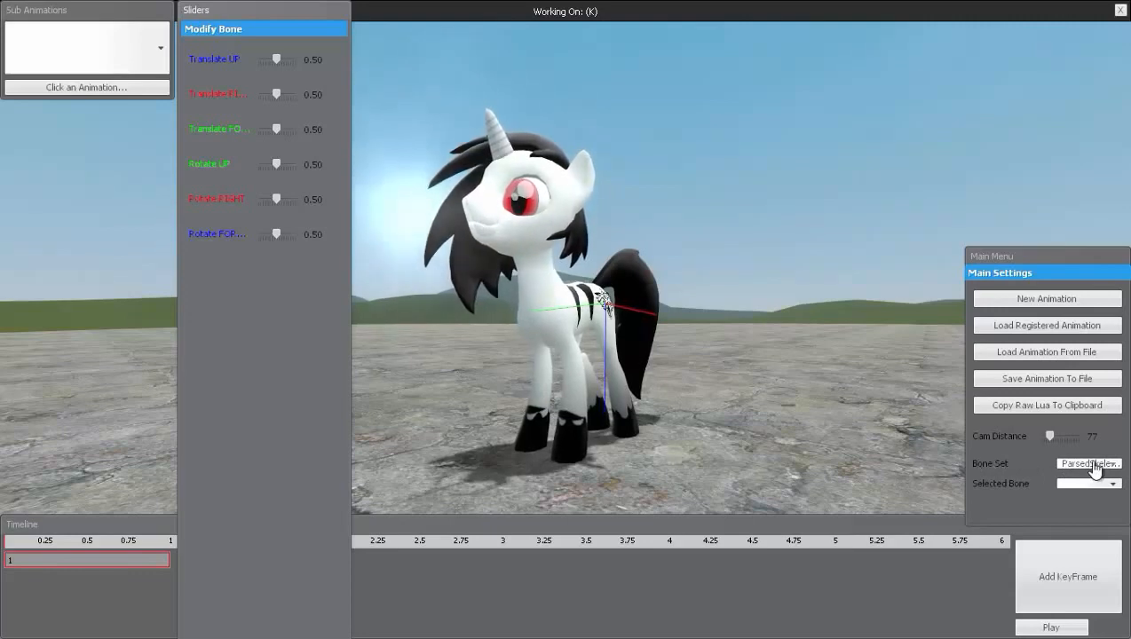
Keep the ParsedSkeleton bone set and select a front-leg hoof bone for posing.
left_click(1112, 462)
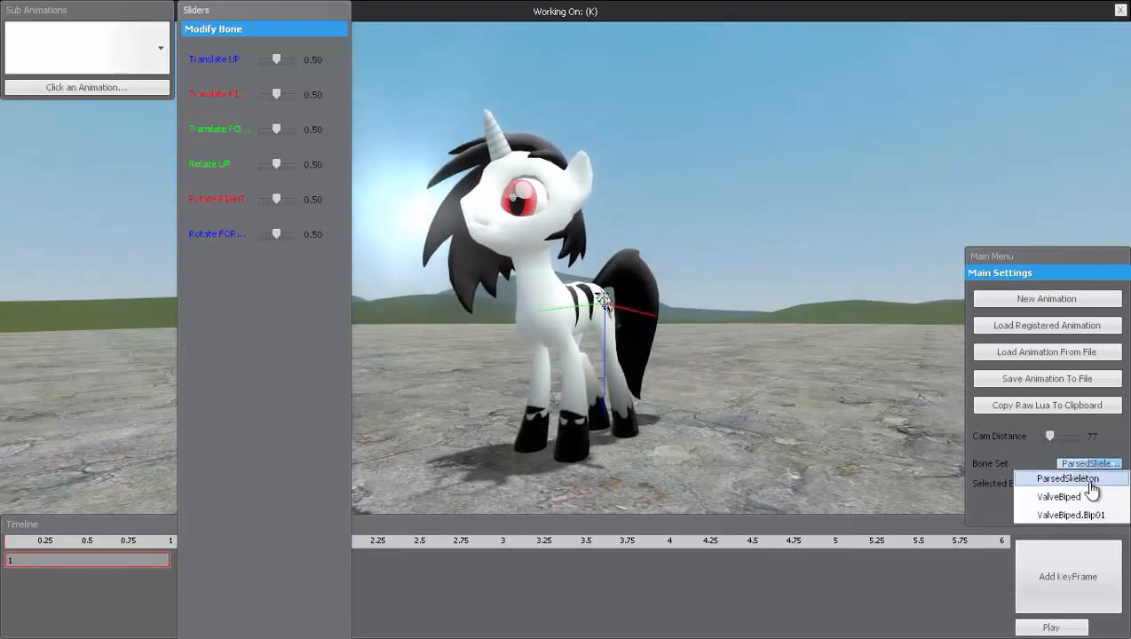
left_click(1047, 483)
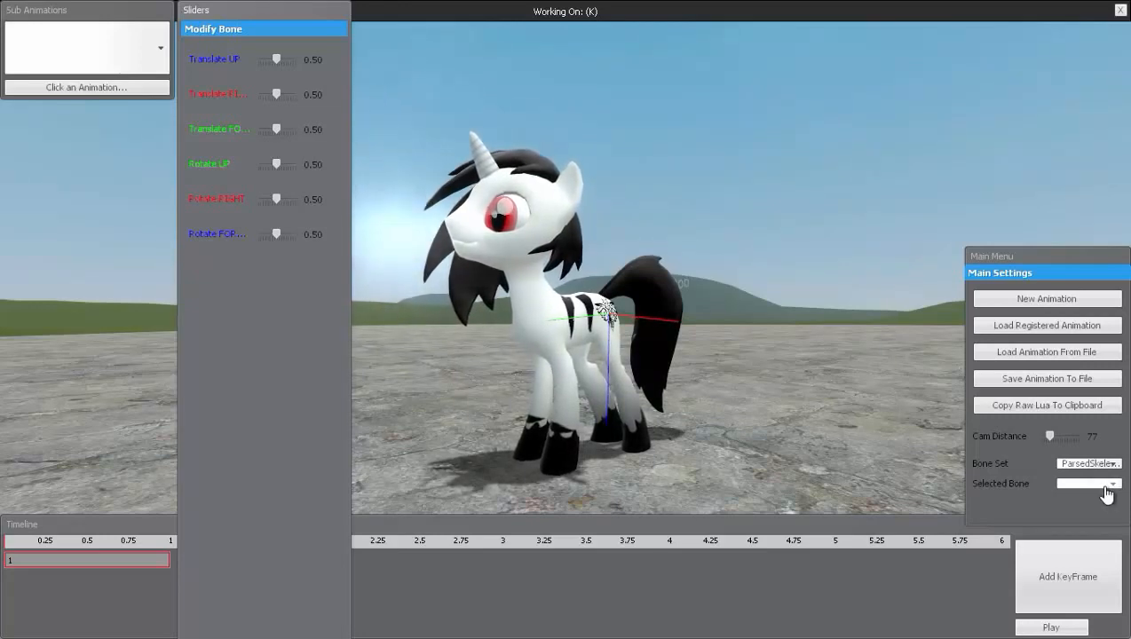
left_click(1112, 484)
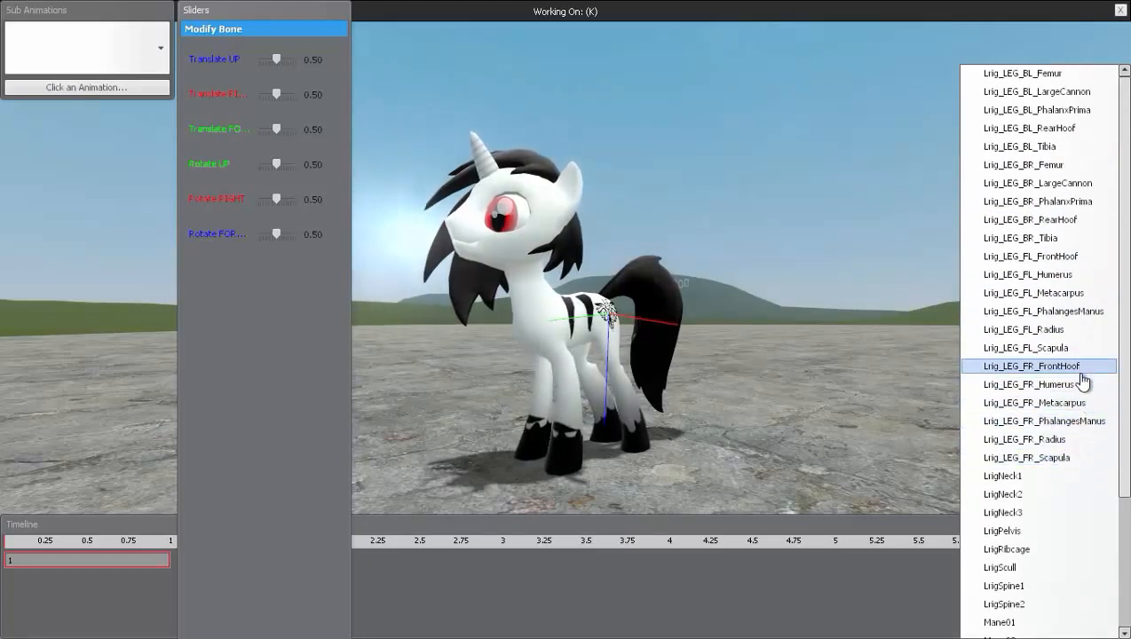
left_click(1032, 365)
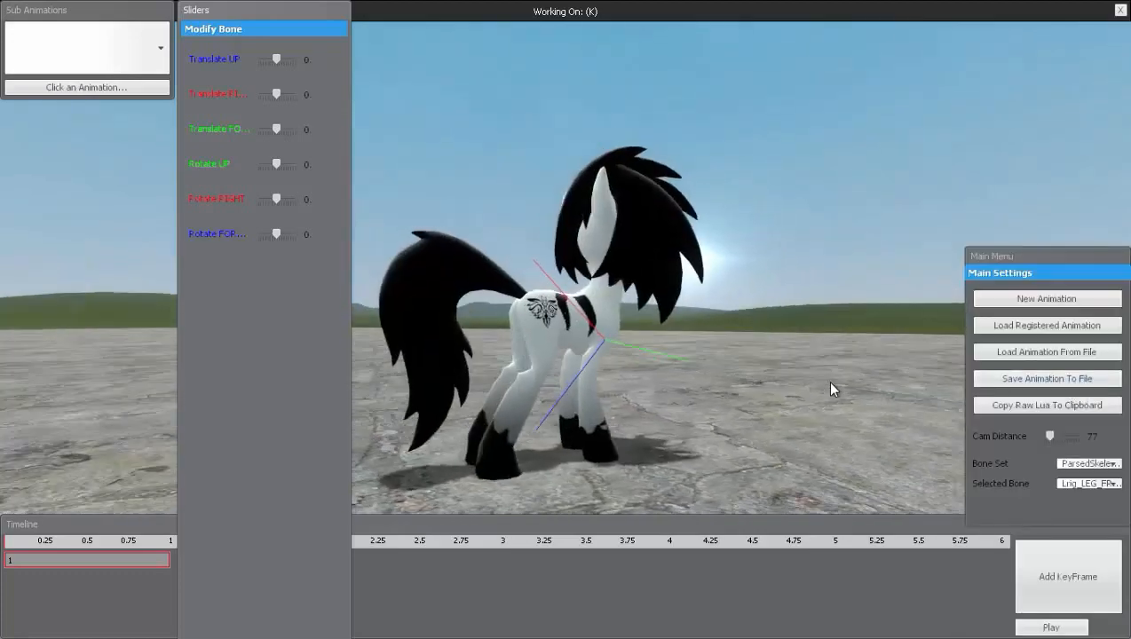
left_click(1114, 483)
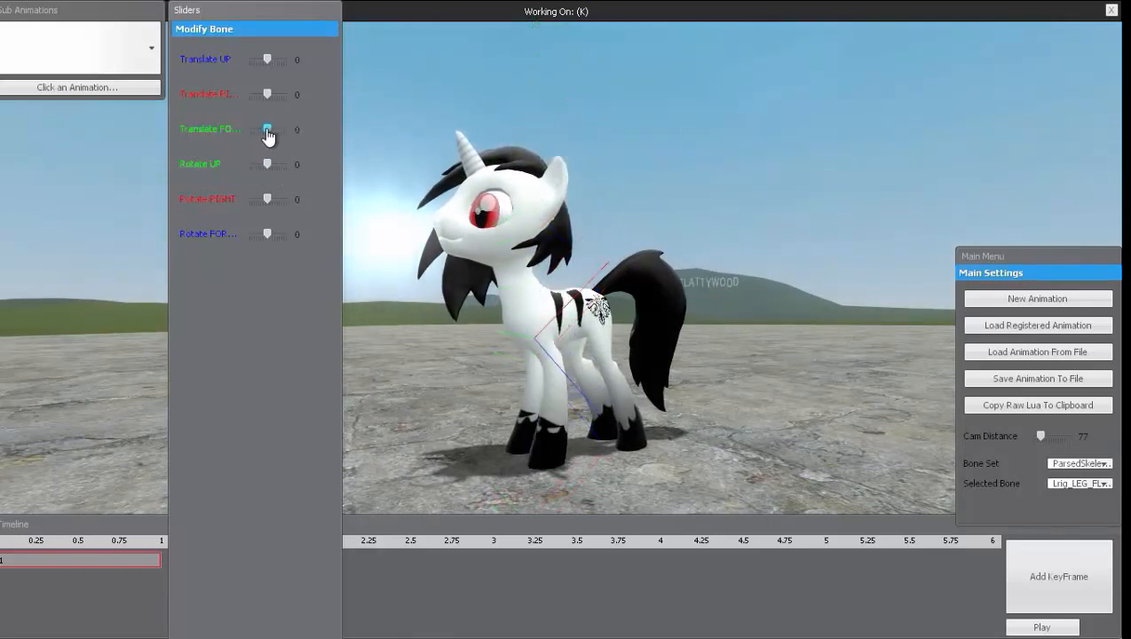
Rotate the selected front leg up to 32, lifting it.
left_click_drag(267, 129, 251, 129)
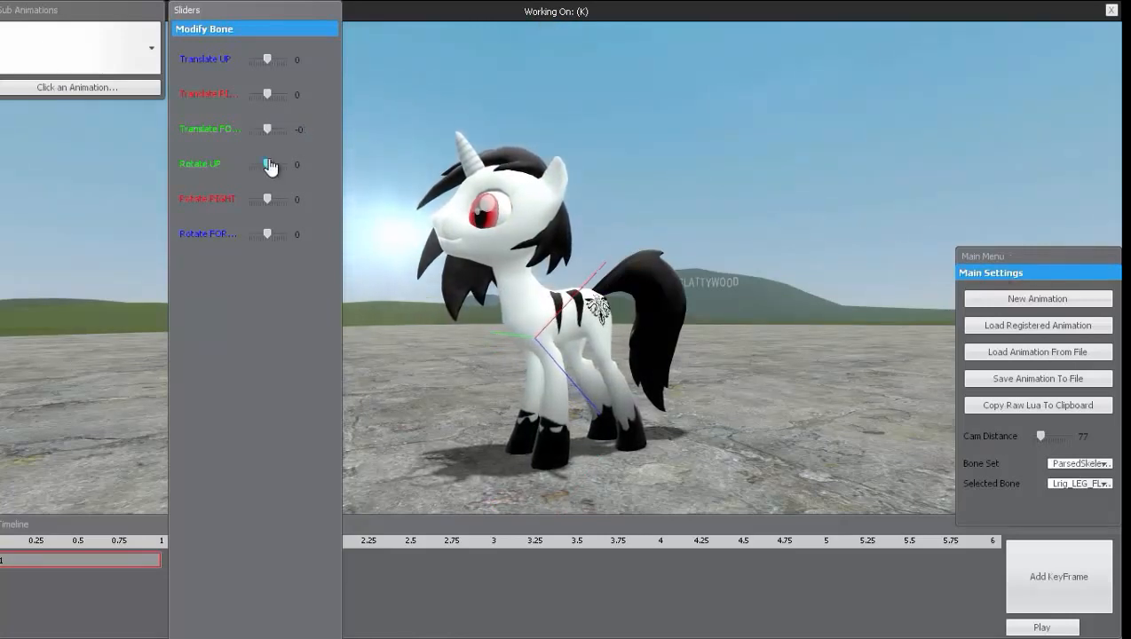
left_click_drag(268, 164, 275, 165)
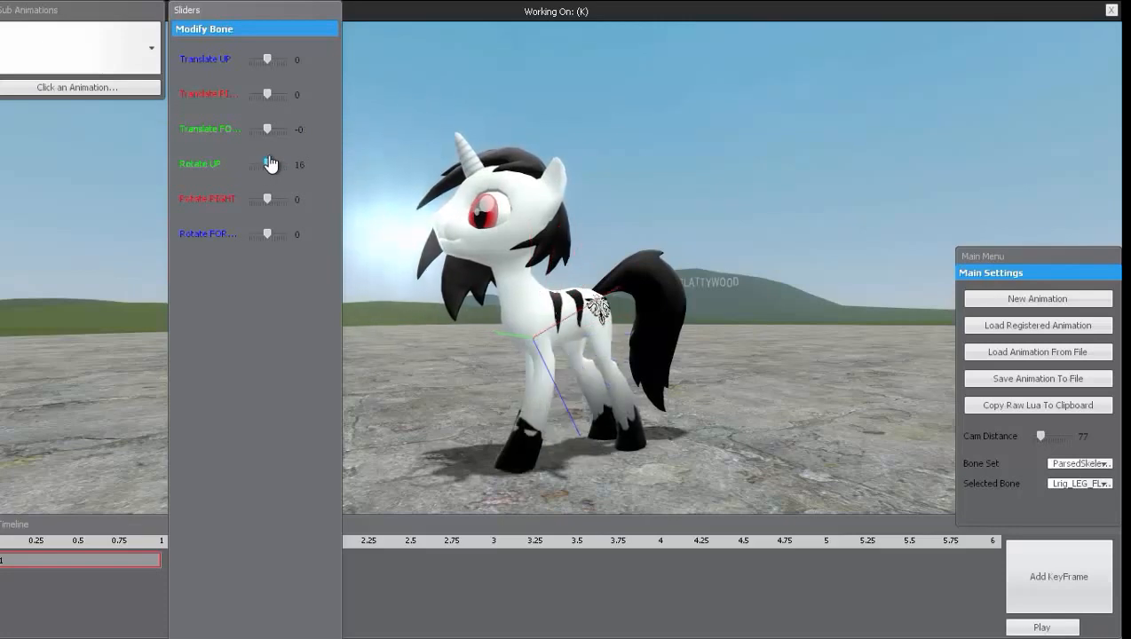
left_click_drag(266, 164, 284, 164)
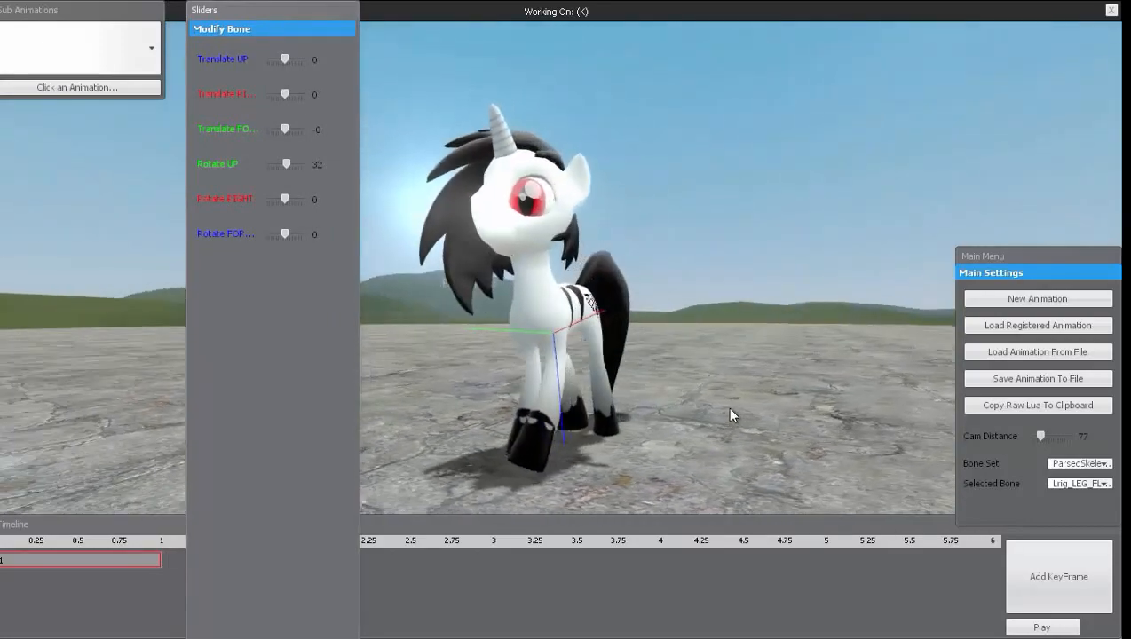
Select Lrig_LEG_FL_Metacarpus and rotate it right to -64, bending the hoof back.
left_click(1080, 483)
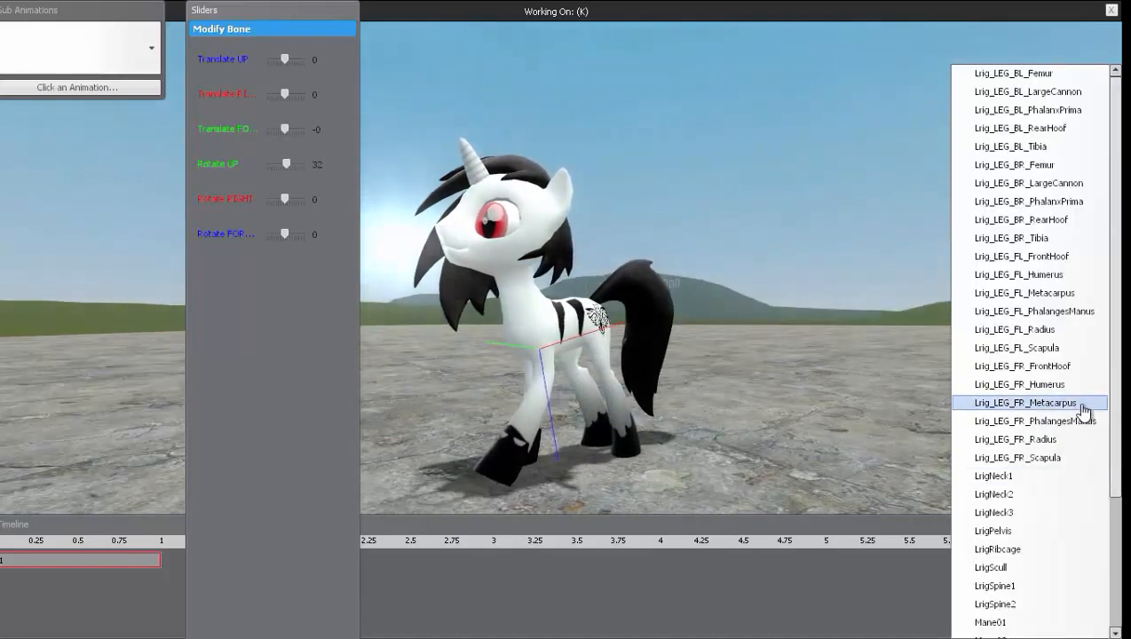
left_click(1026, 402)
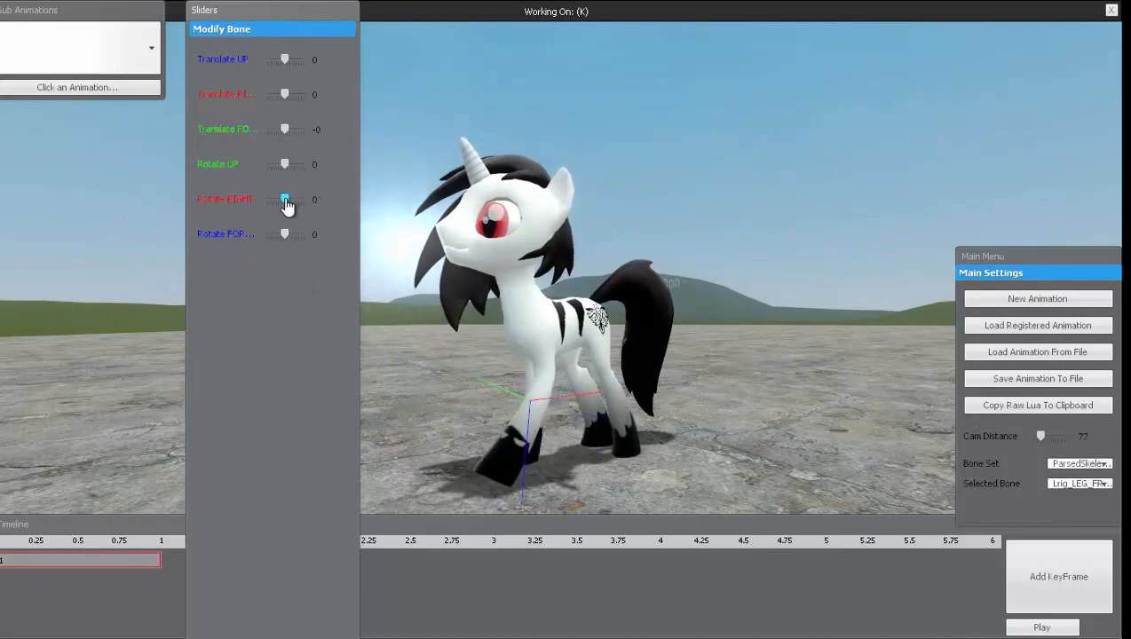
left_click_drag(284, 199, 302, 199)
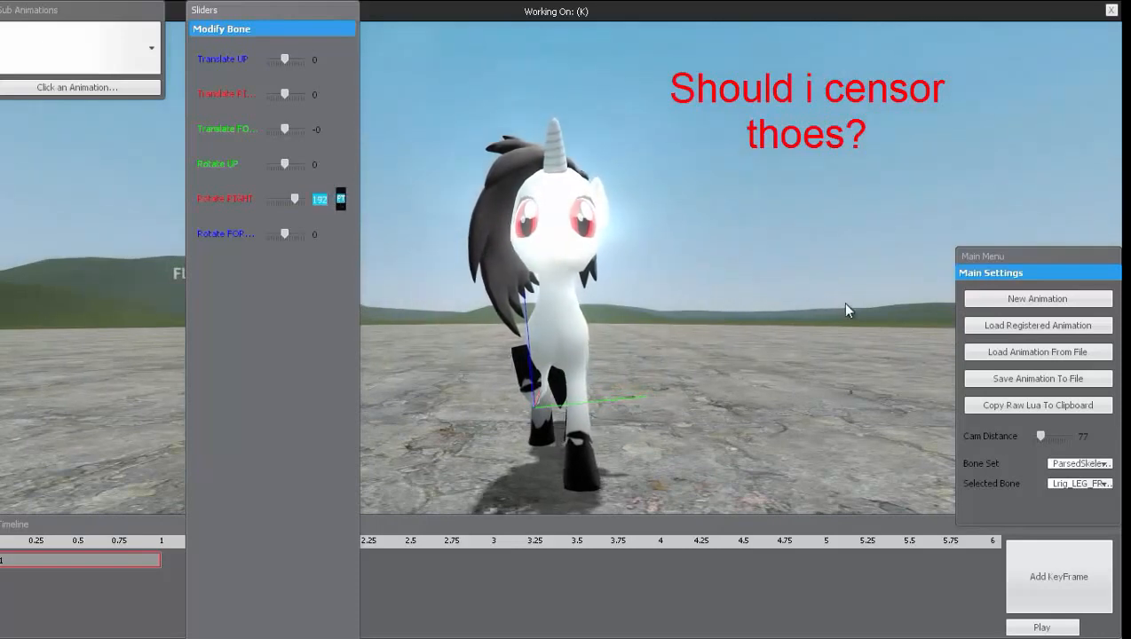
left_click(1079, 483)
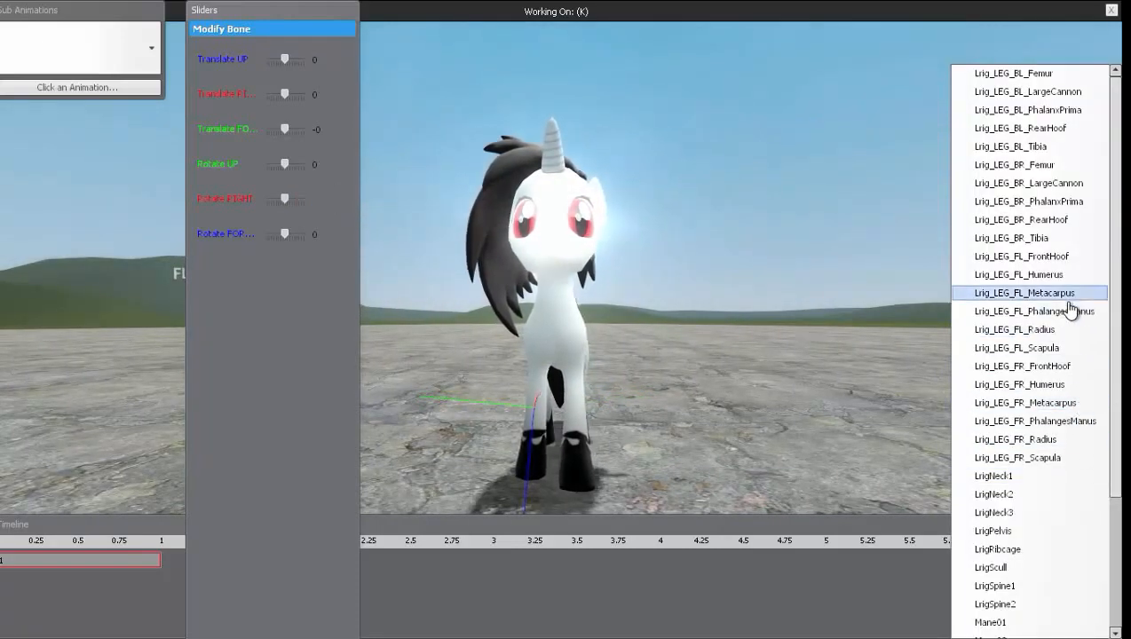
left_click(1024, 292)
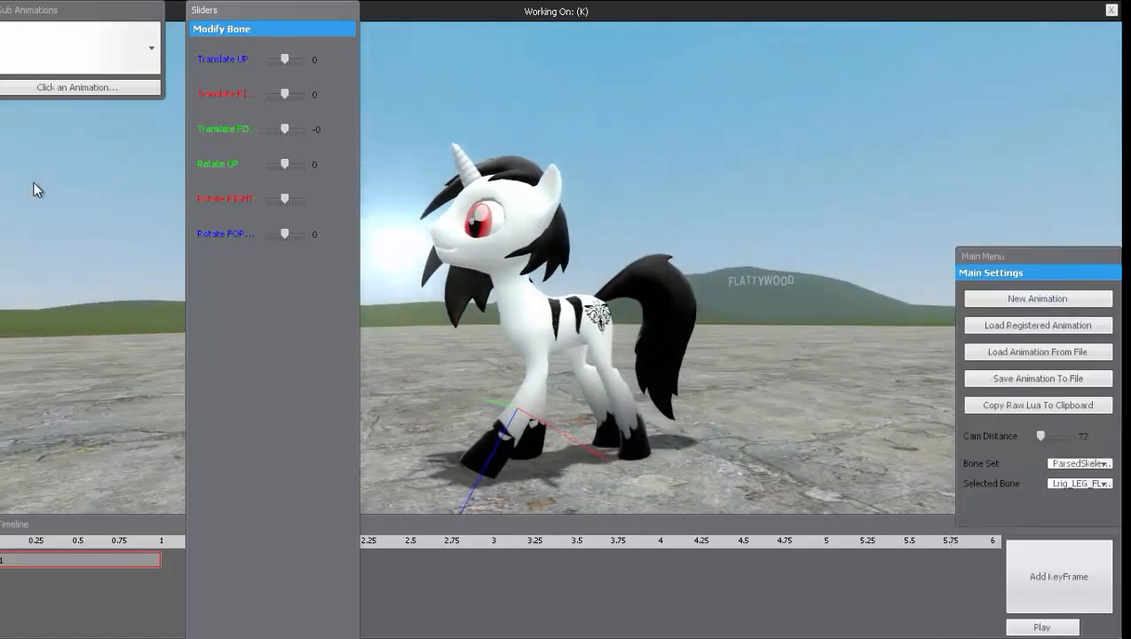
left_click_drag(284, 199, 278, 199)
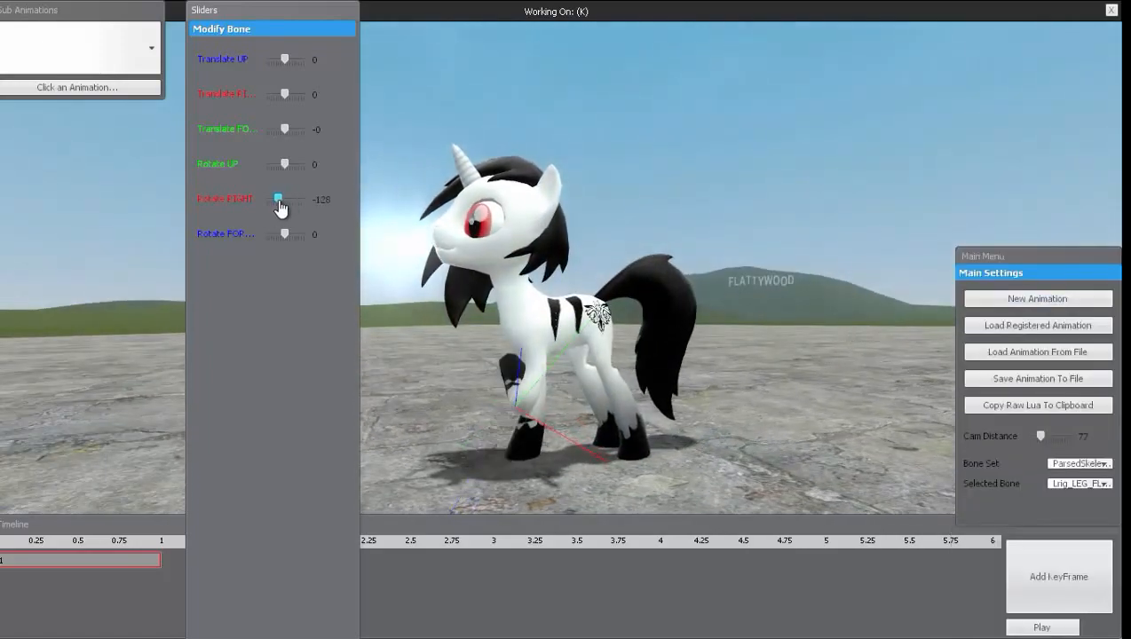
left_click_drag(277, 199, 282, 199)
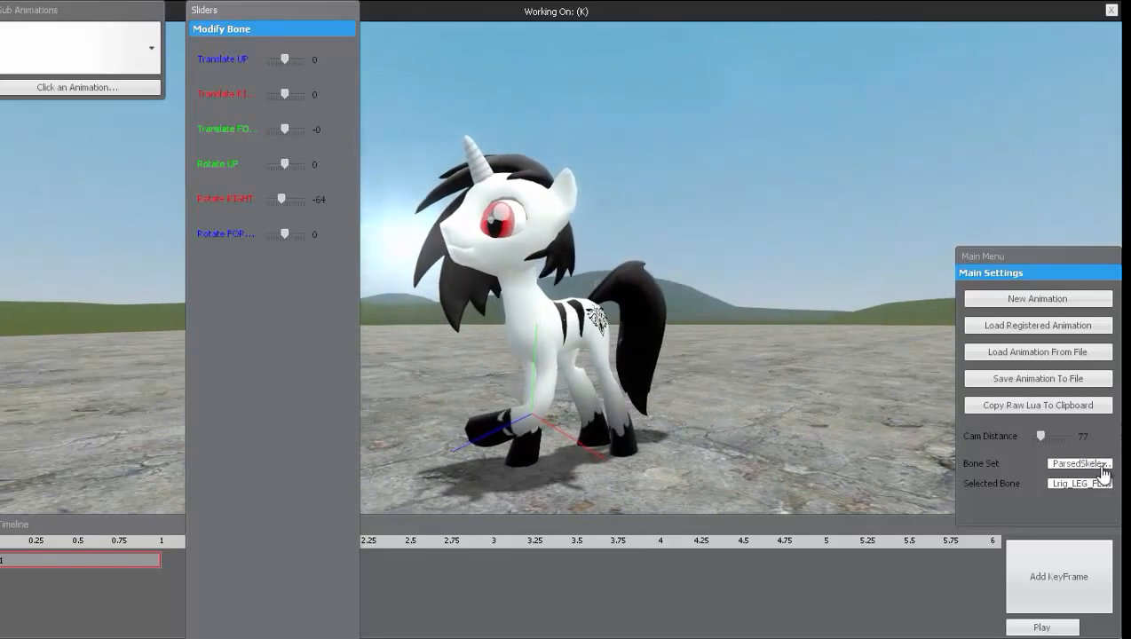
Select LrigNeck1 and rotate it up to 48 so the head bows forward.
left_click(1079, 483)
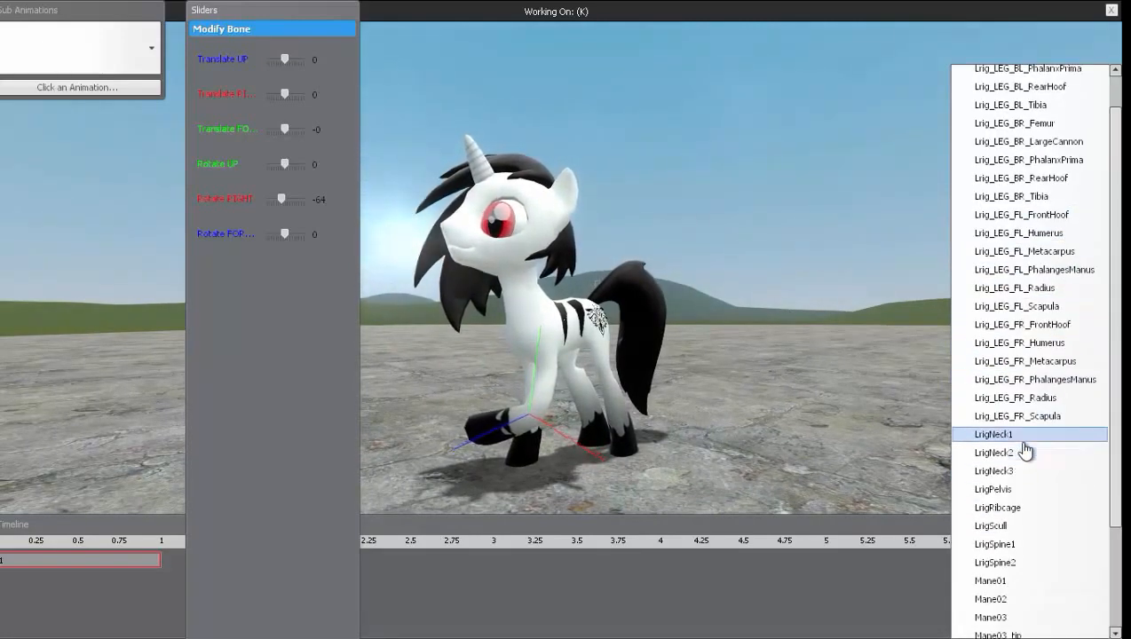
left_click(993, 434)
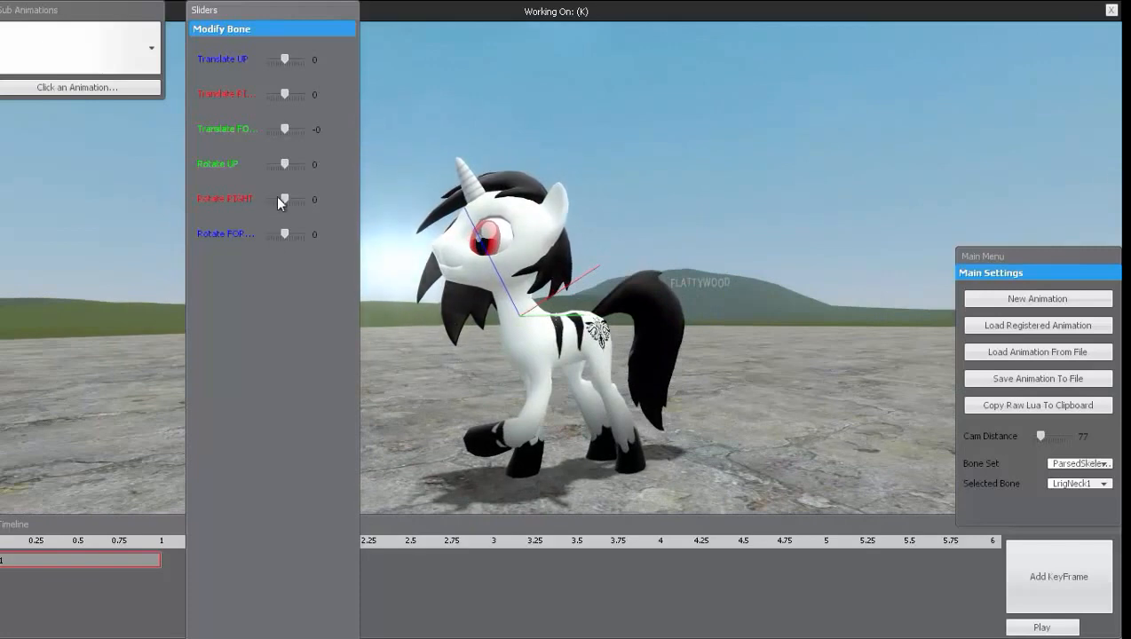
left_click_drag(284, 199, 277, 199)
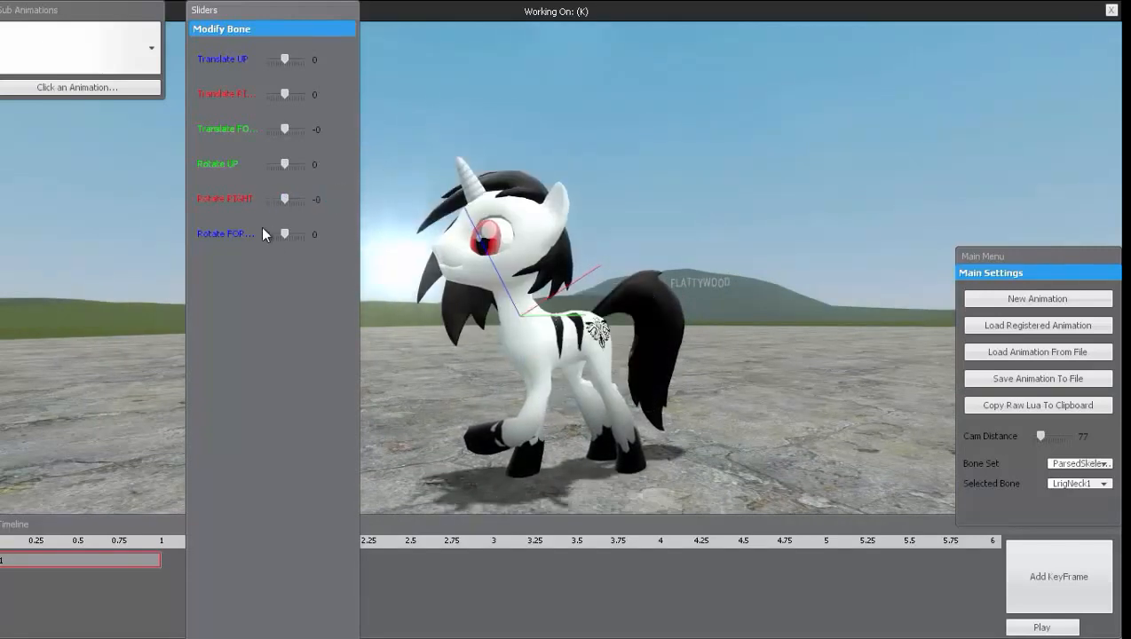
left_click_drag(285, 164, 287, 165)
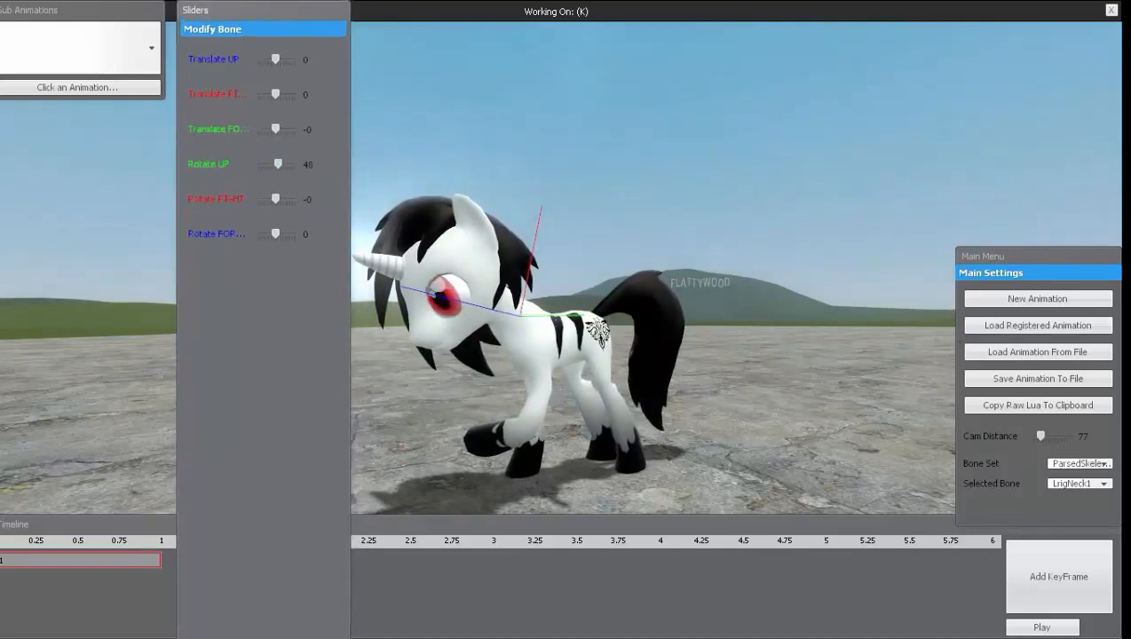
Add keyframe 2 capturing the bowed-head pose.
left_click(1058, 576)
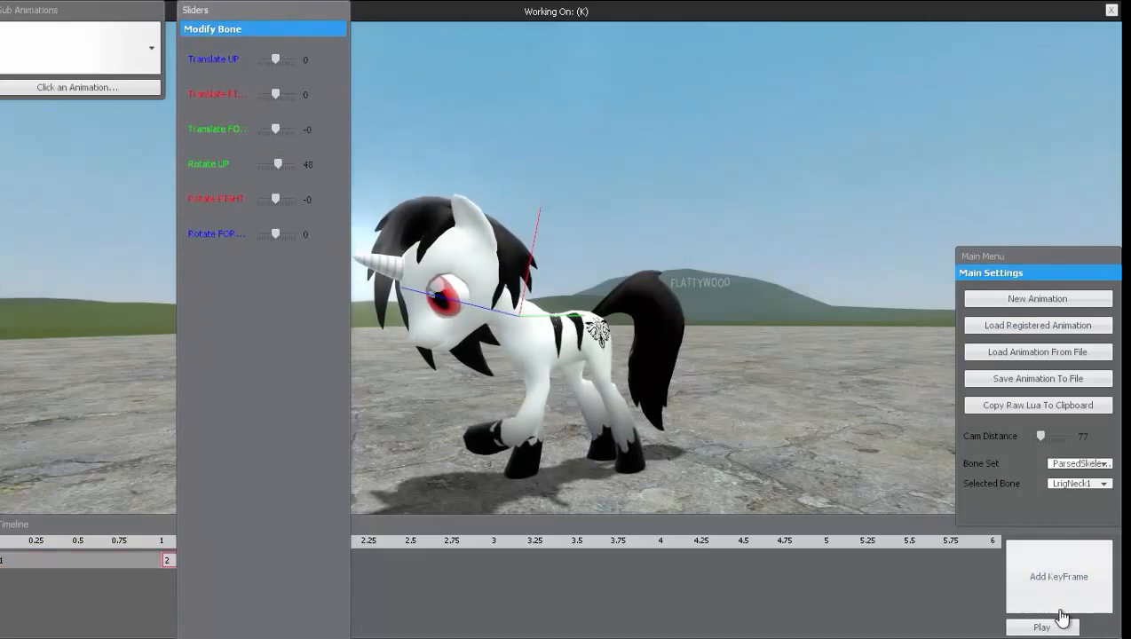
left_click(1042, 627)
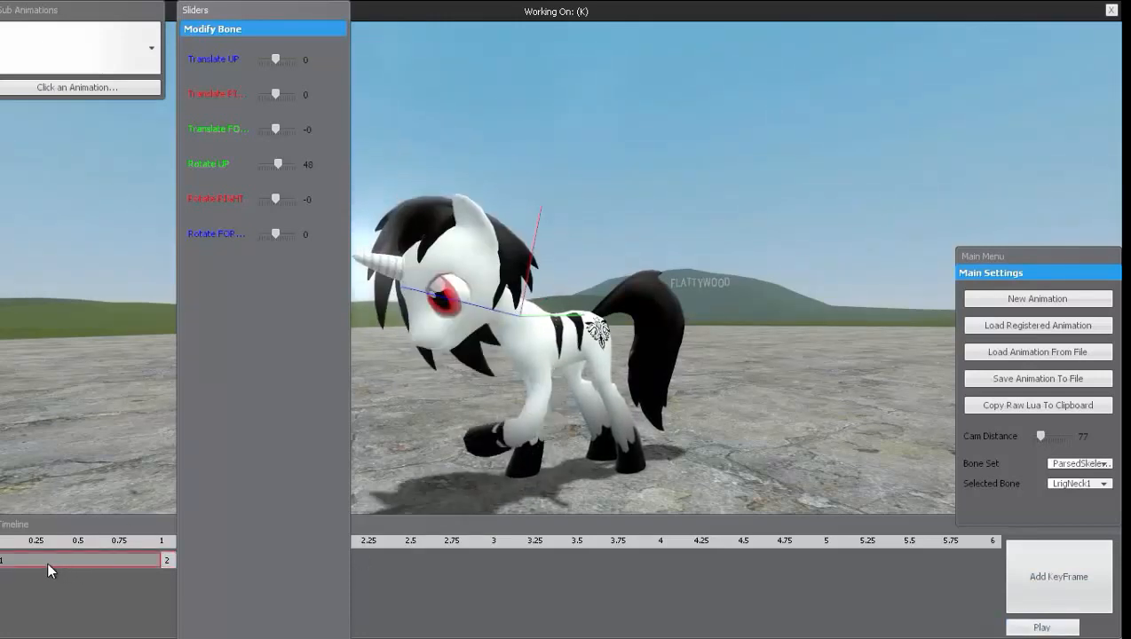
Duplicate frame 1 to the end of the timeline.
right_click(80, 560)
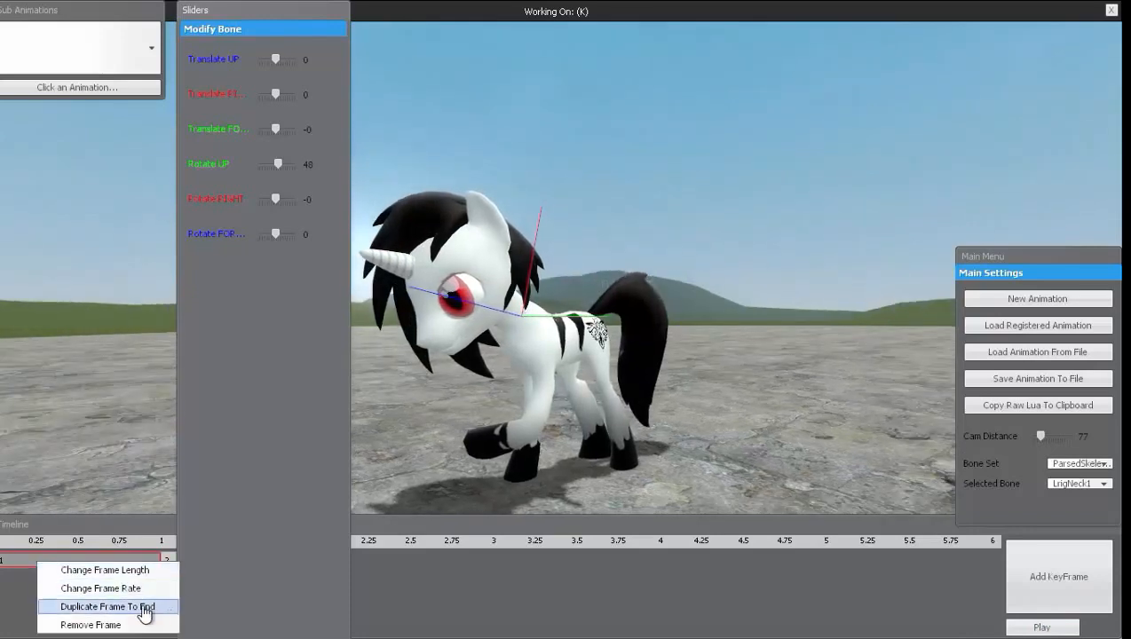
mouse_move(100, 588)
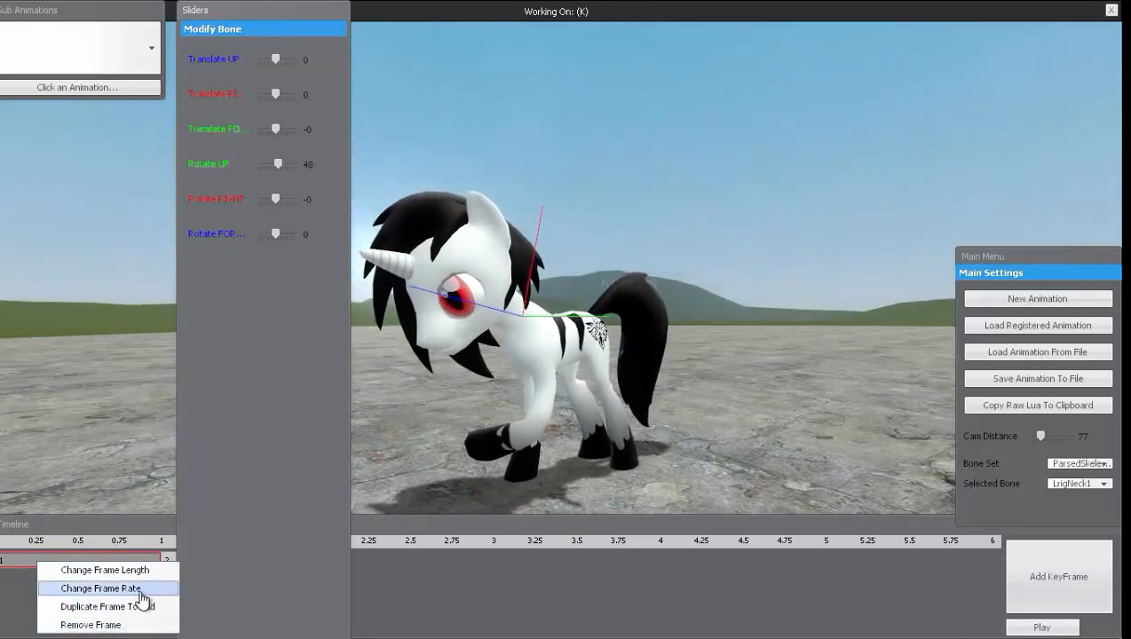
left_click(101, 588)
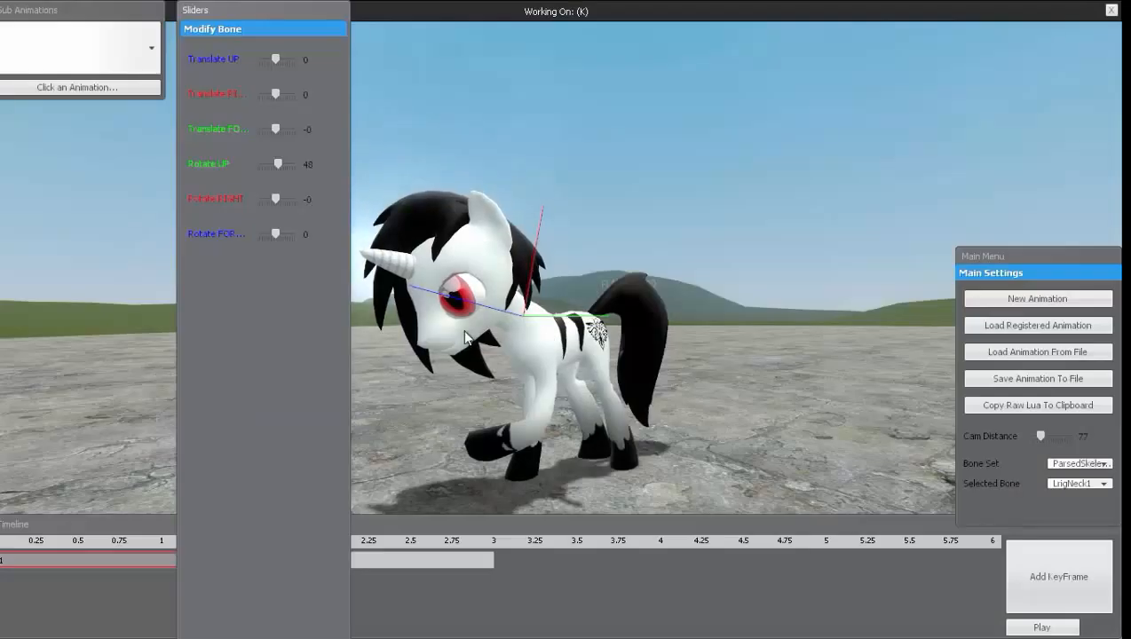
left_click(1041, 627)
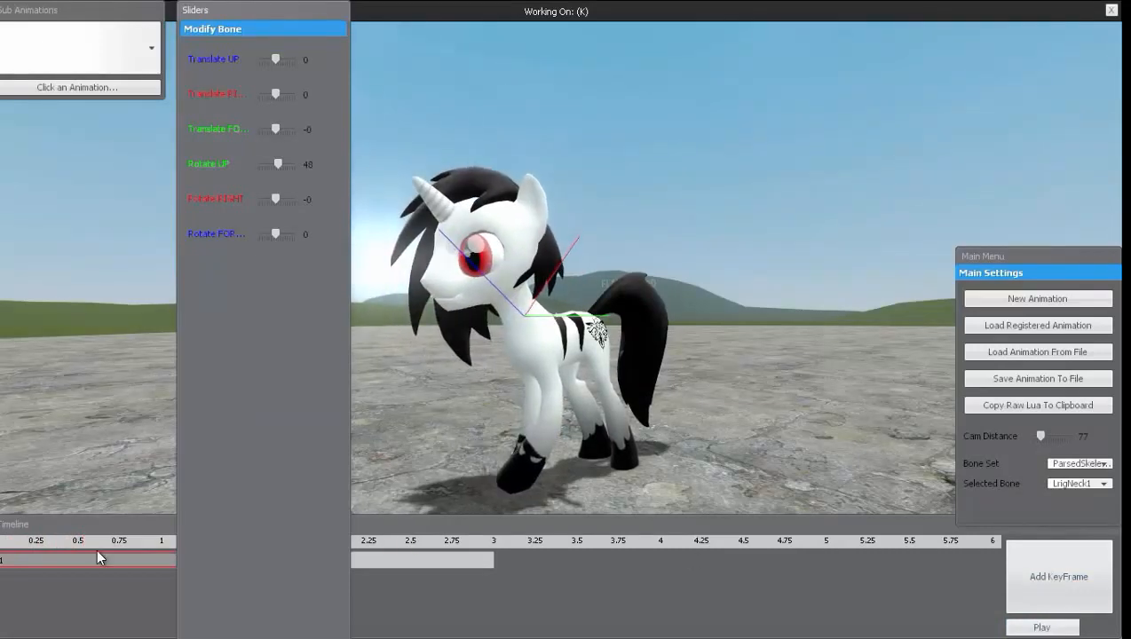
Set frame 1's frame rate to 0.8 and play the animation back.
right_click(97, 558)
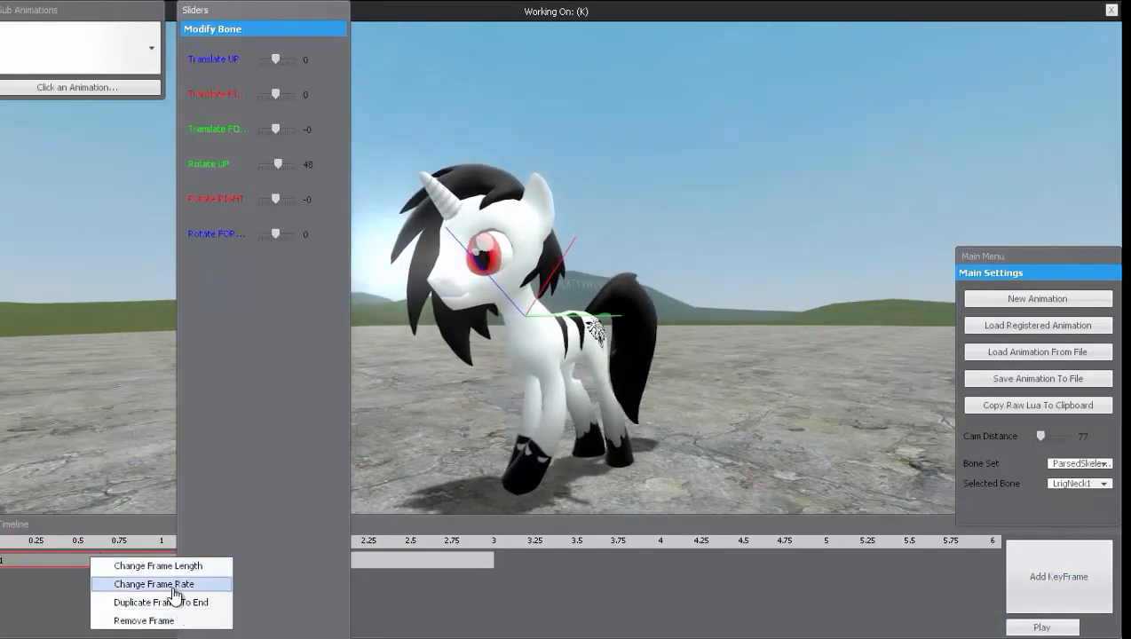
left_click(154, 583)
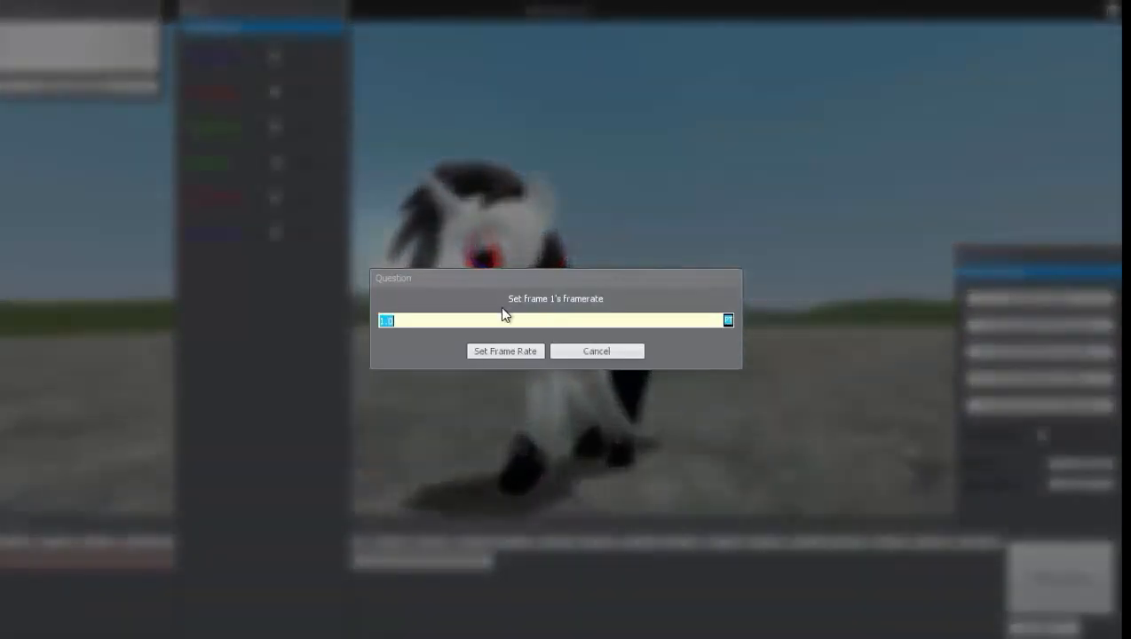
type("0.8")
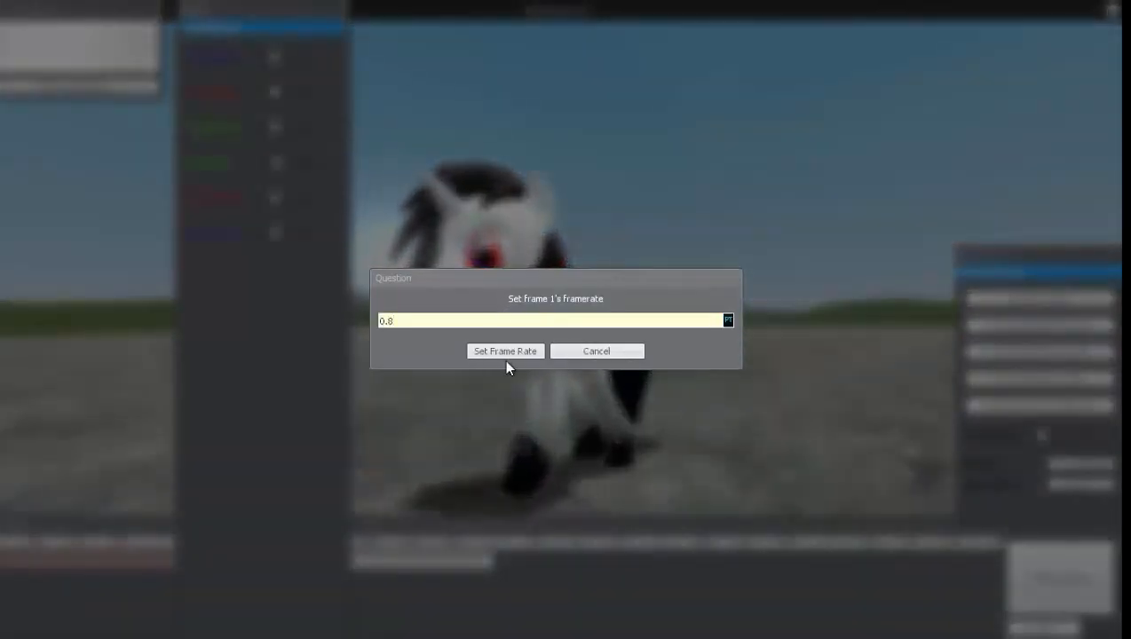
left_click(505, 351)
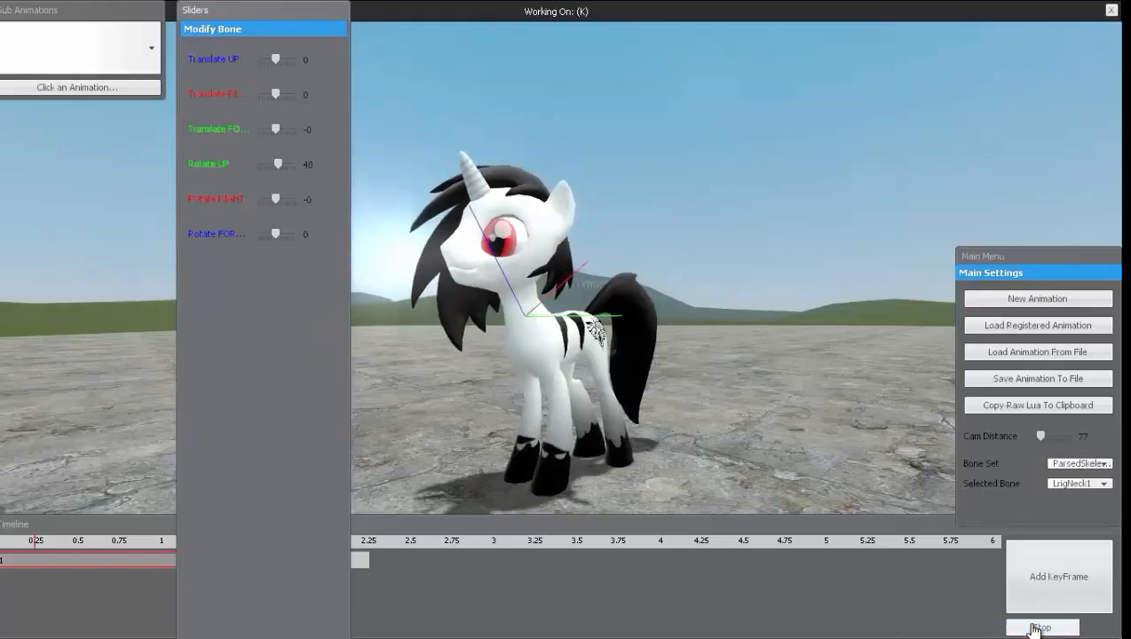
left_click(1040, 628)
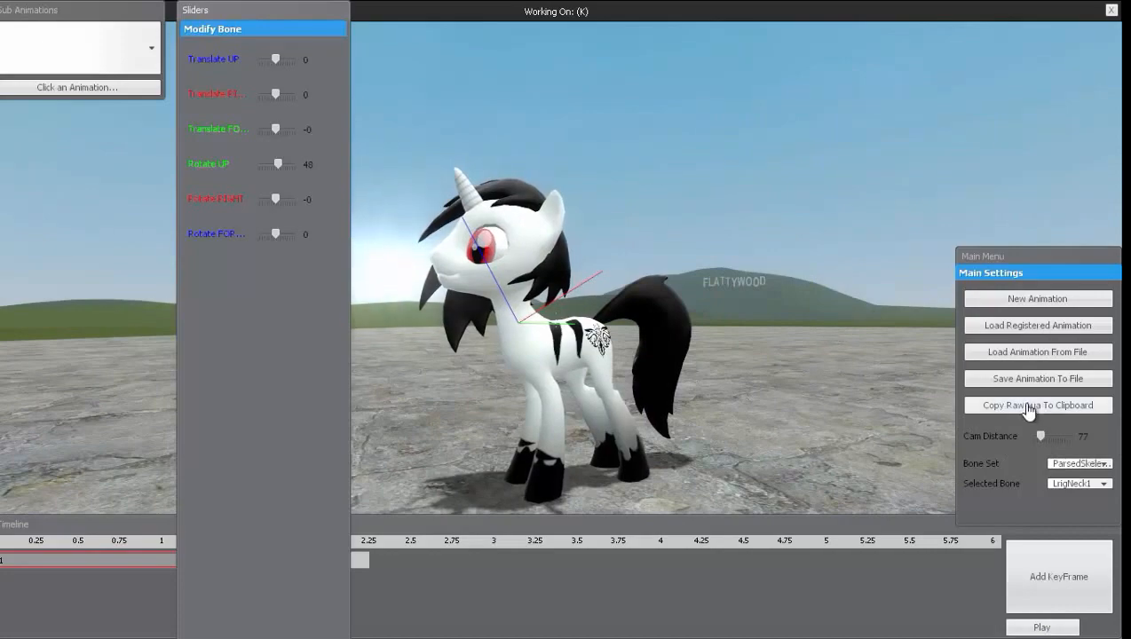
Save animation K to file from the Main Menu.
left_click(1036, 378)
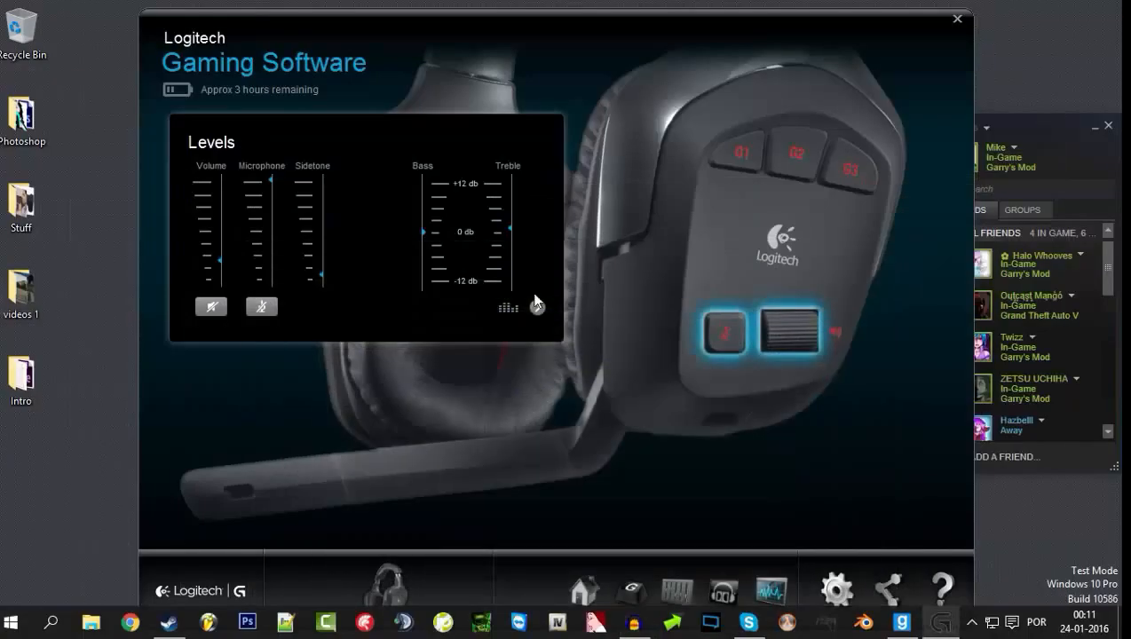
Close the Logitech software and browse to GarrysMod\garrysmod\data\animations in File Explorer.
left_click(957, 19)
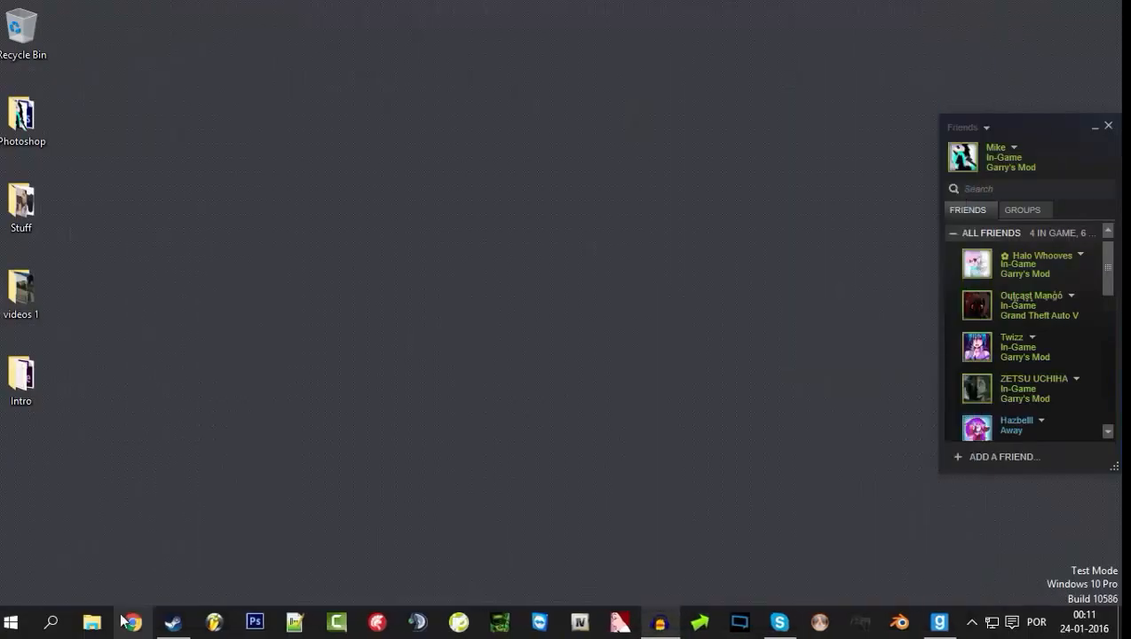
left_click(92, 621)
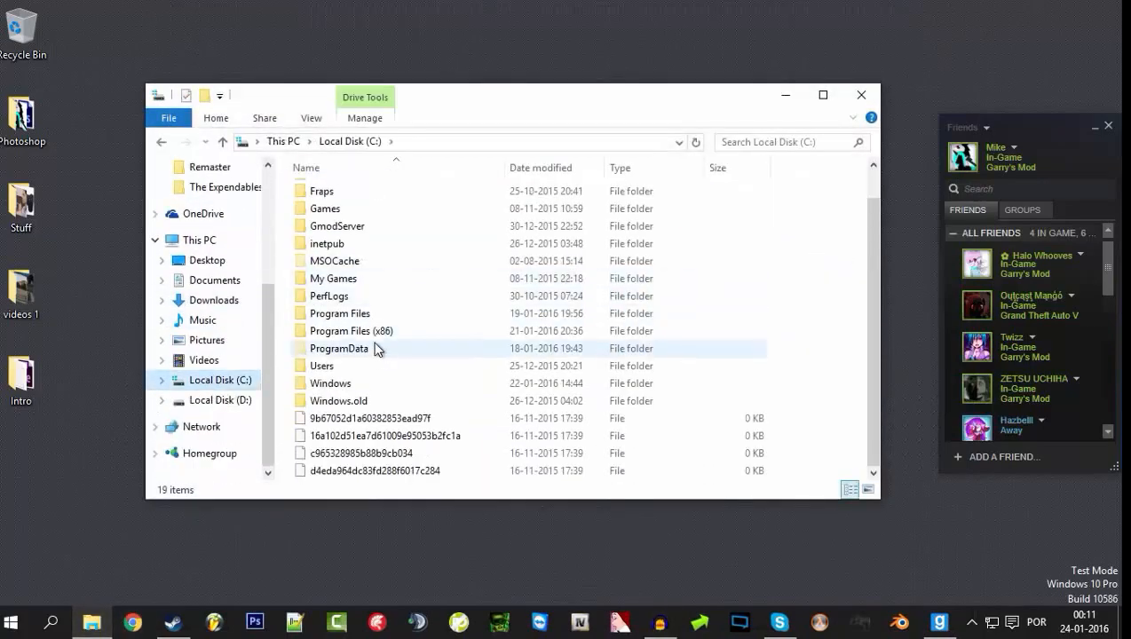
double_click(351, 330)
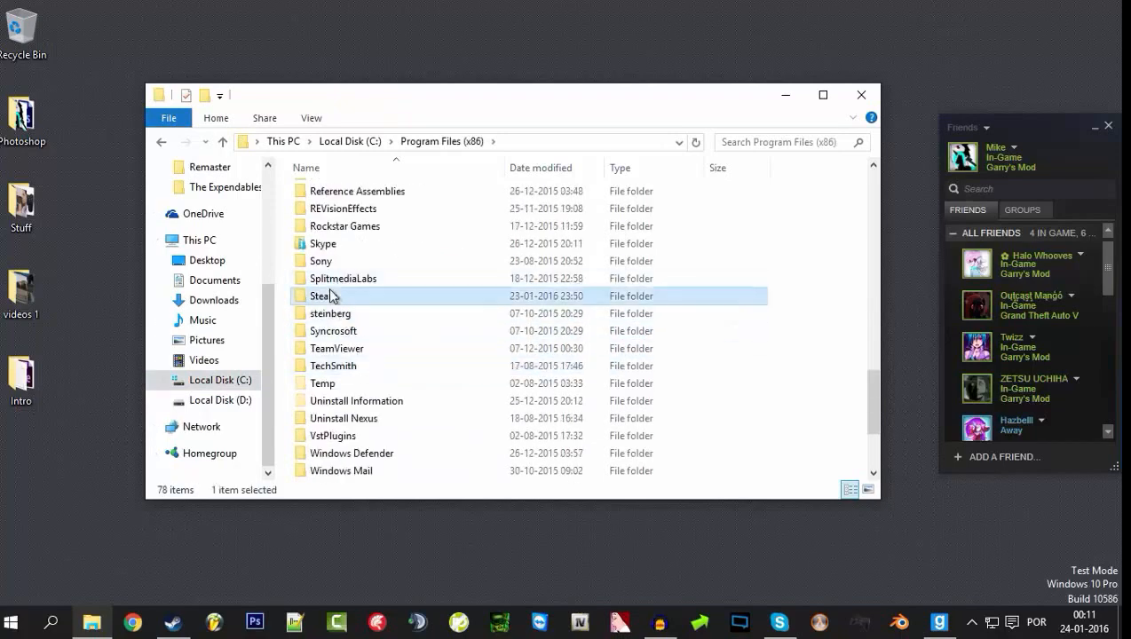
double_click(324, 296)
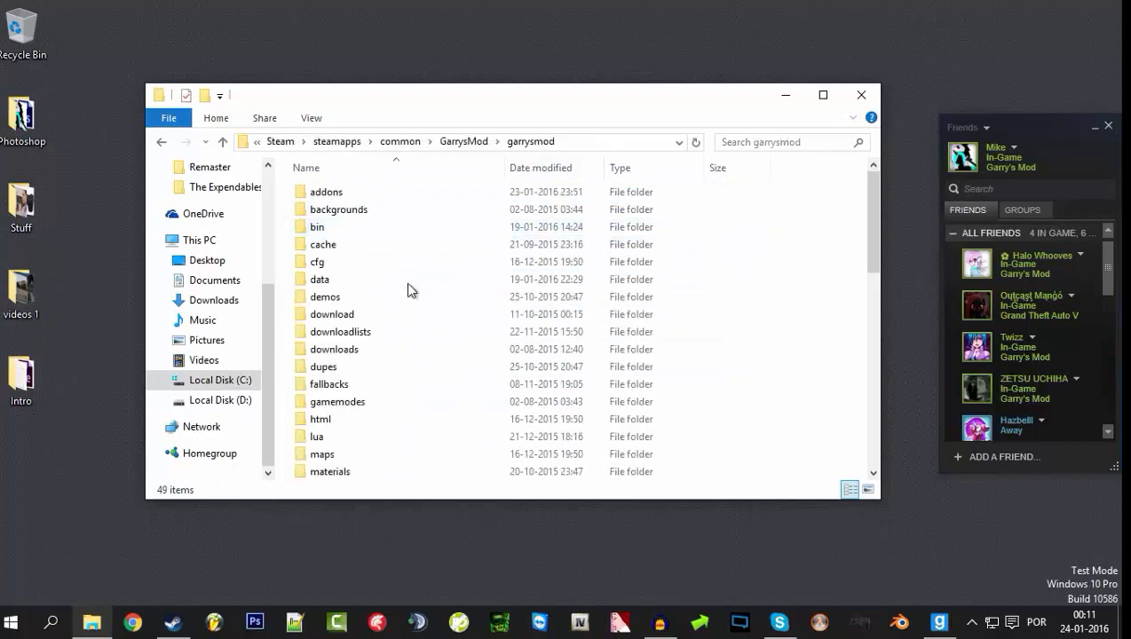
double_click(319, 278)
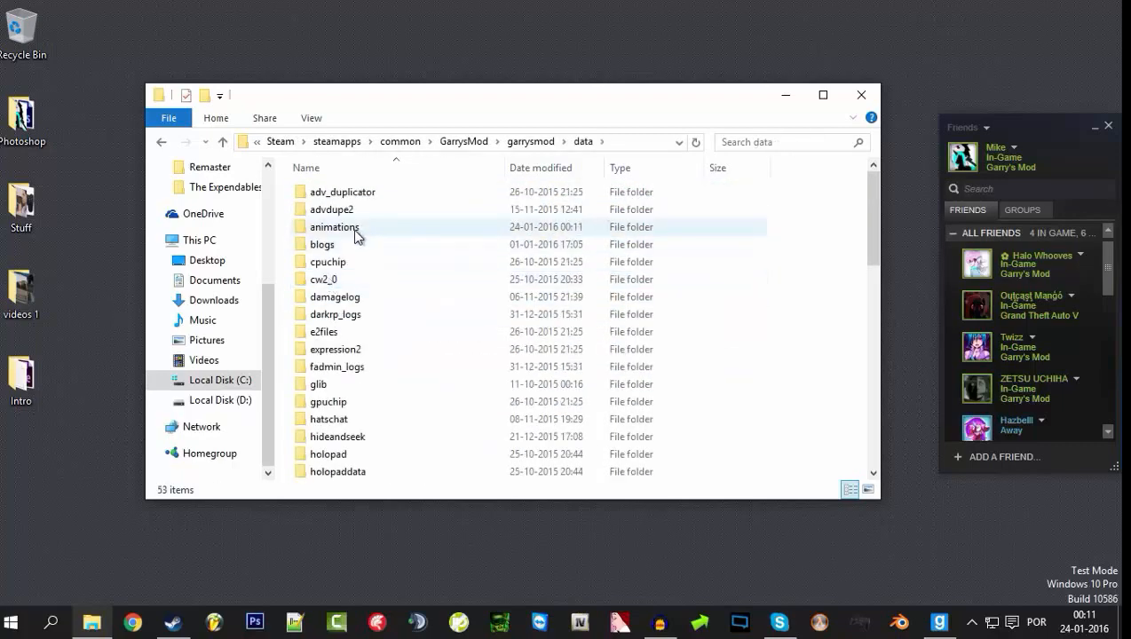
double_click(335, 227)
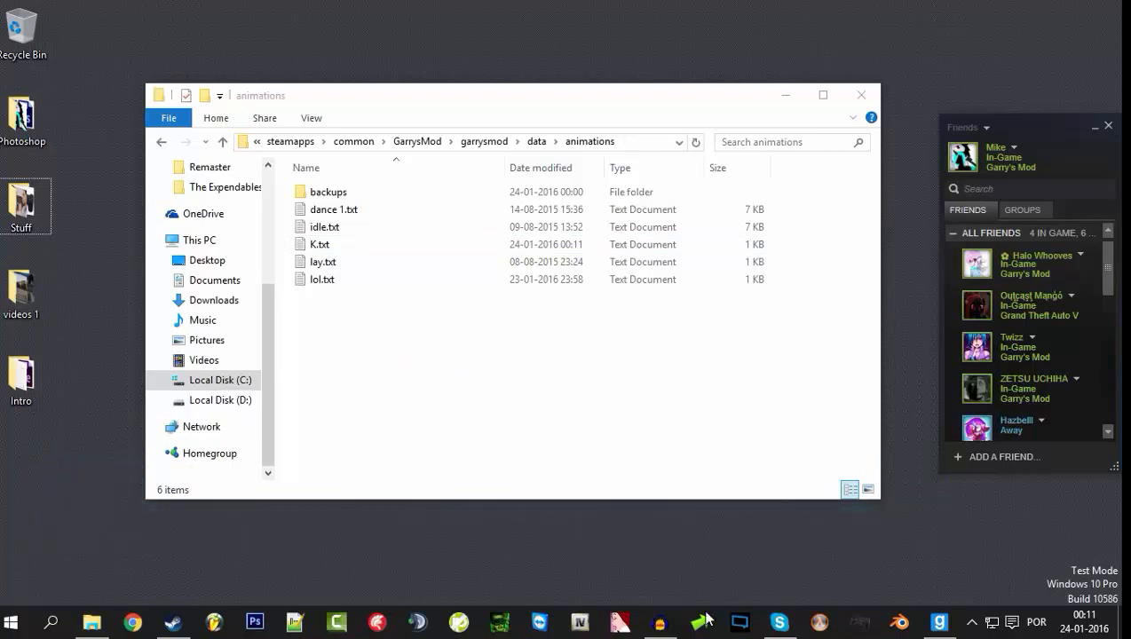
mouse_move(983, 578)
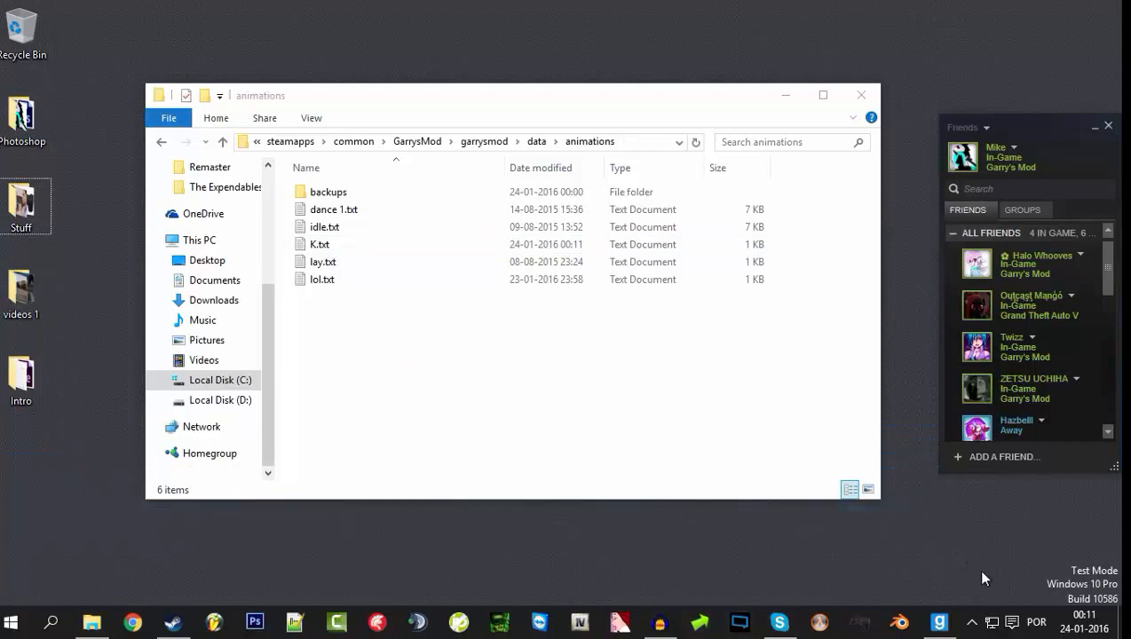
mouse_move(945, 525)
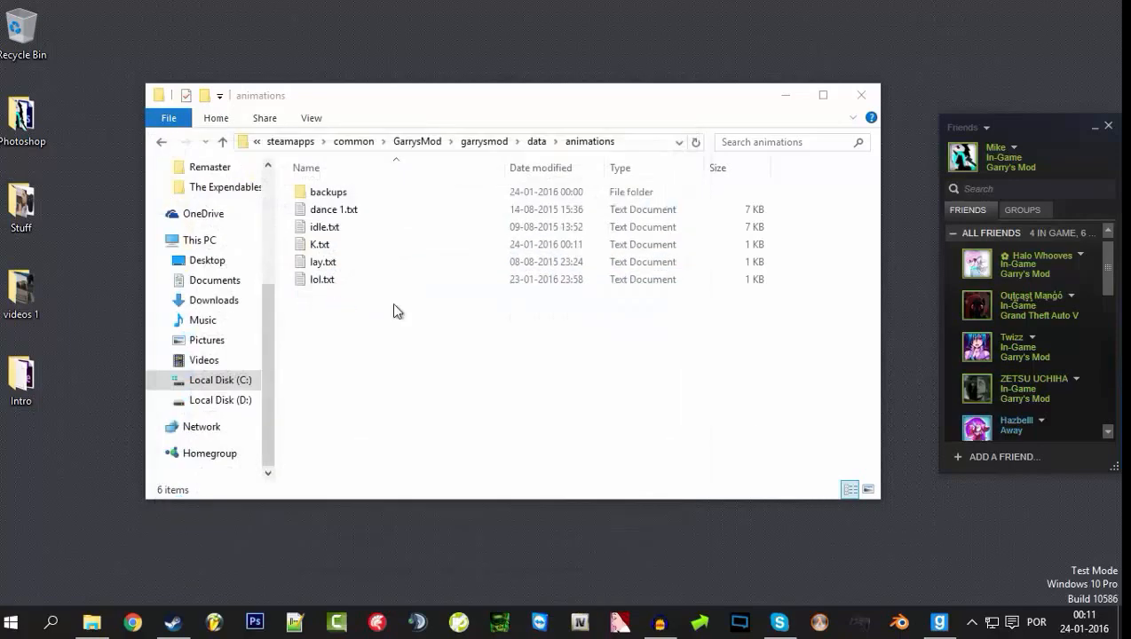
mouse_move(671, 466)
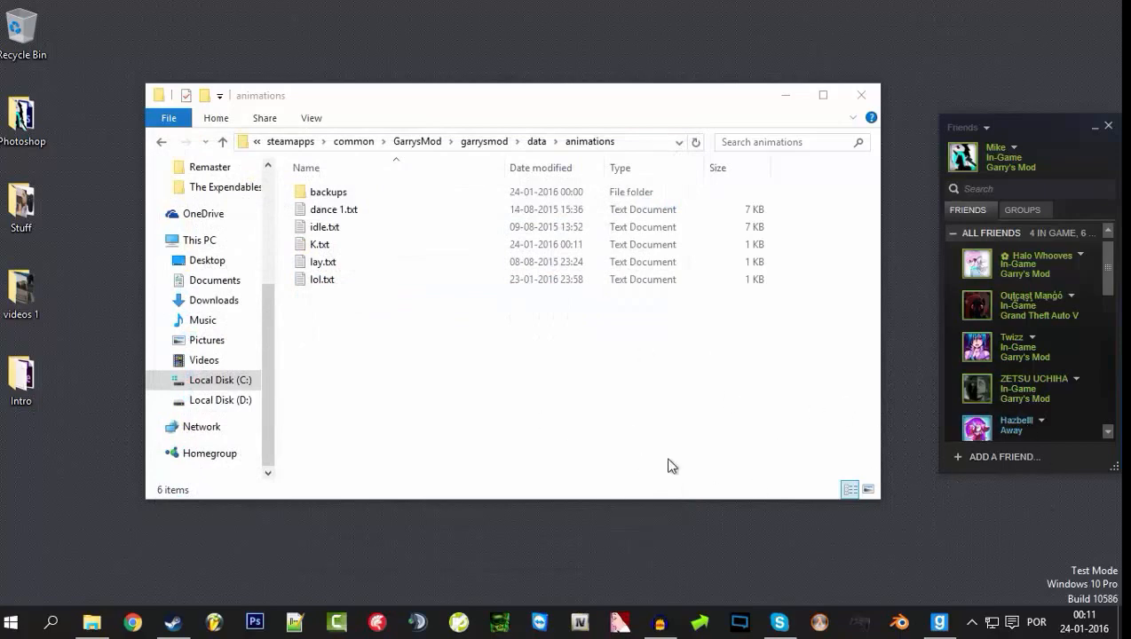
Upload K.txt with puush and acknowledge the 'puush complete!' notification.
left_click(981, 621)
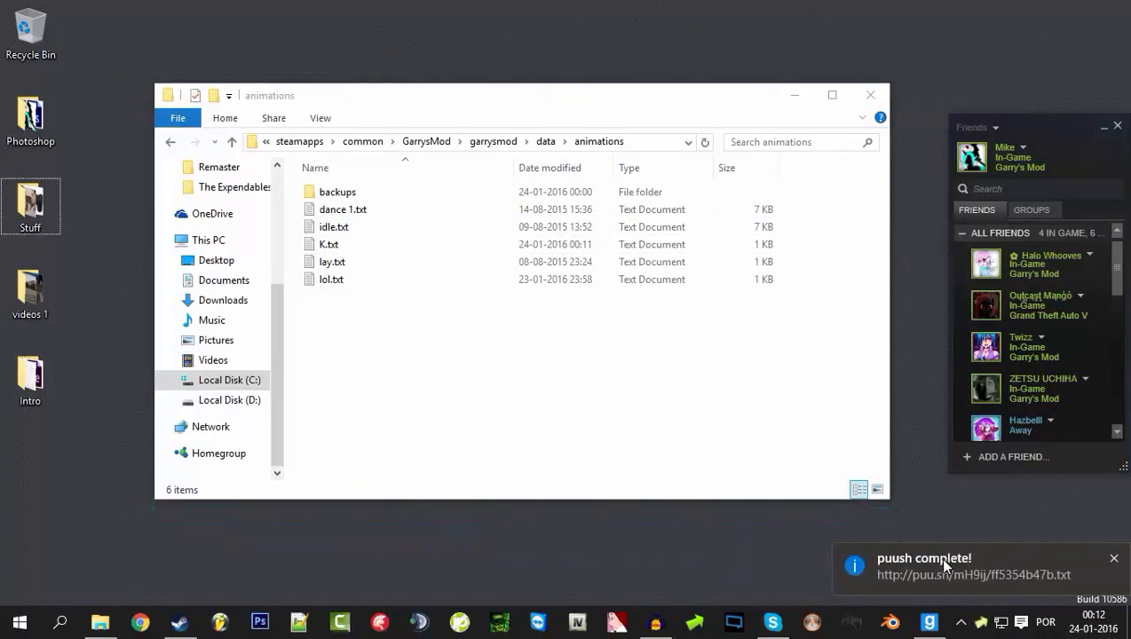
left_click(972, 574)
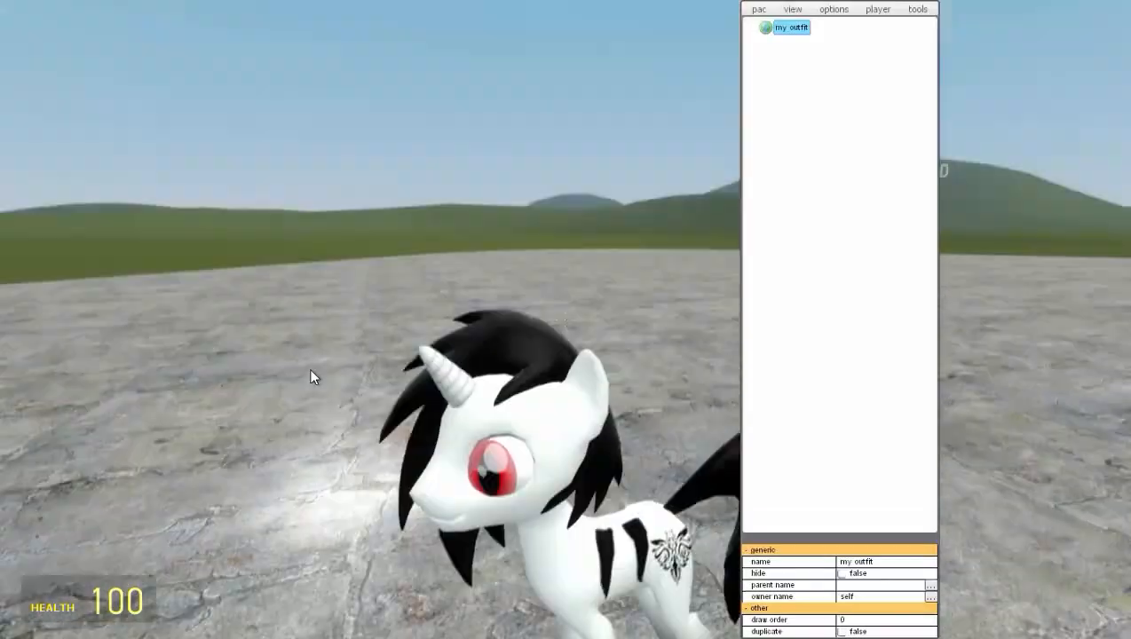
Add a custom_animation part to the outfit using the uploaded puush link as its source.
right_click(789, 27)
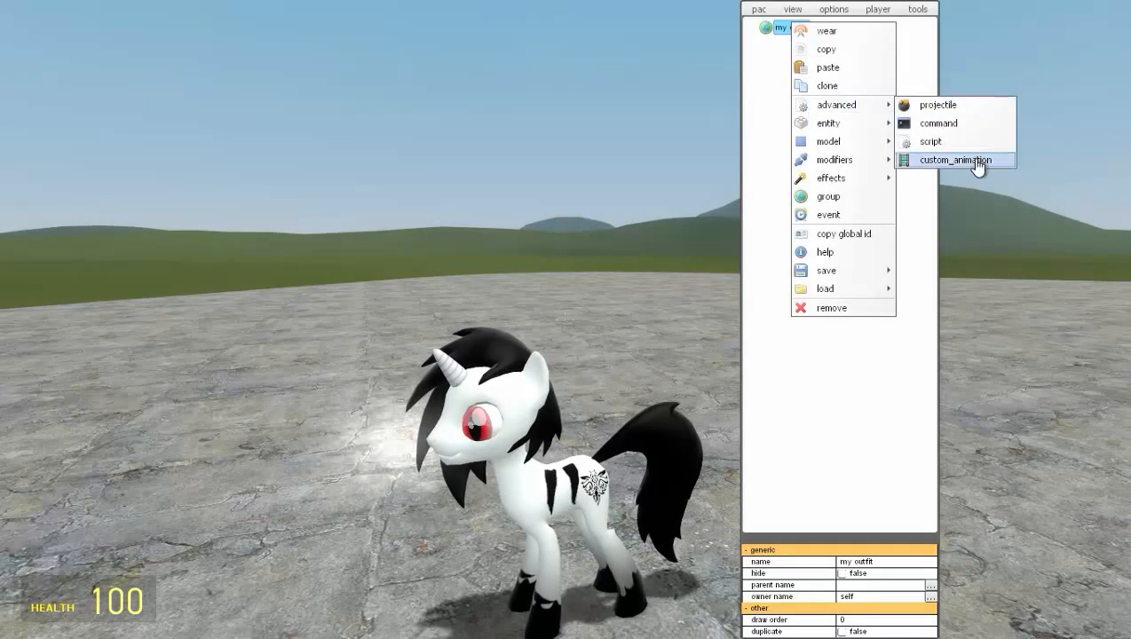
left_click(955, 160)
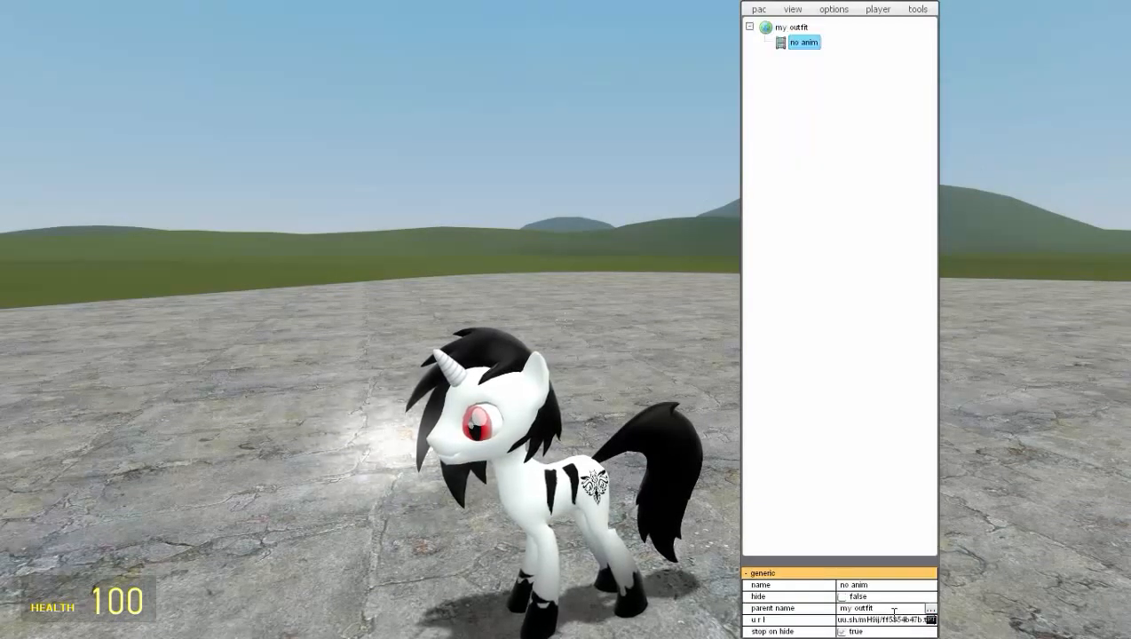
left_click(792, 26)
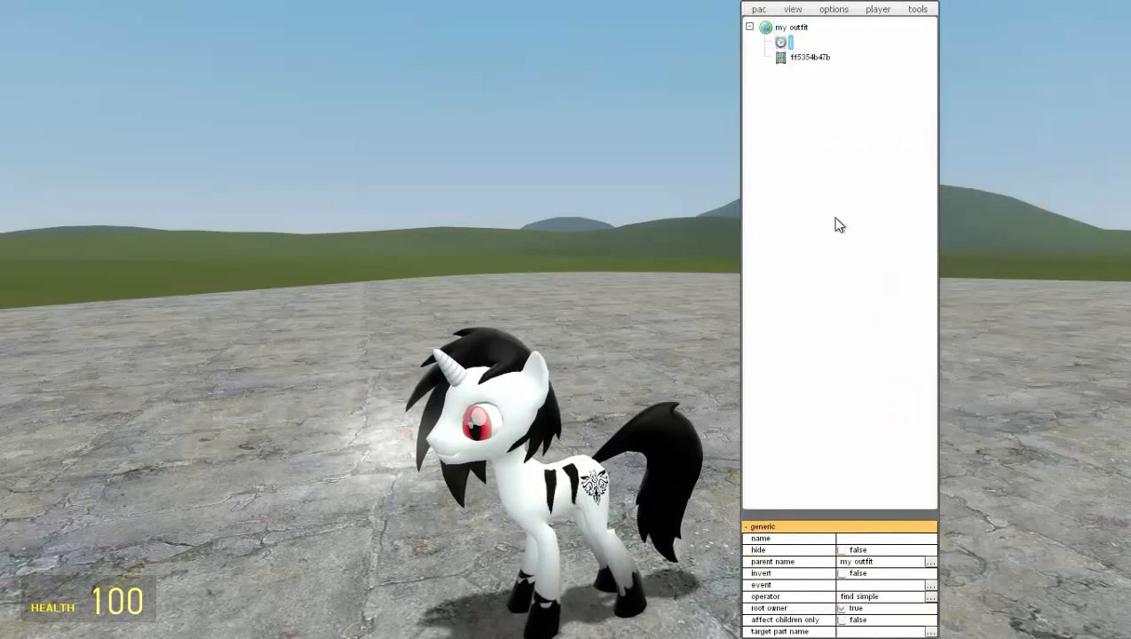
Nest the ff5354b47b animation under a new event part and open its event list.
left_click(790, 42)
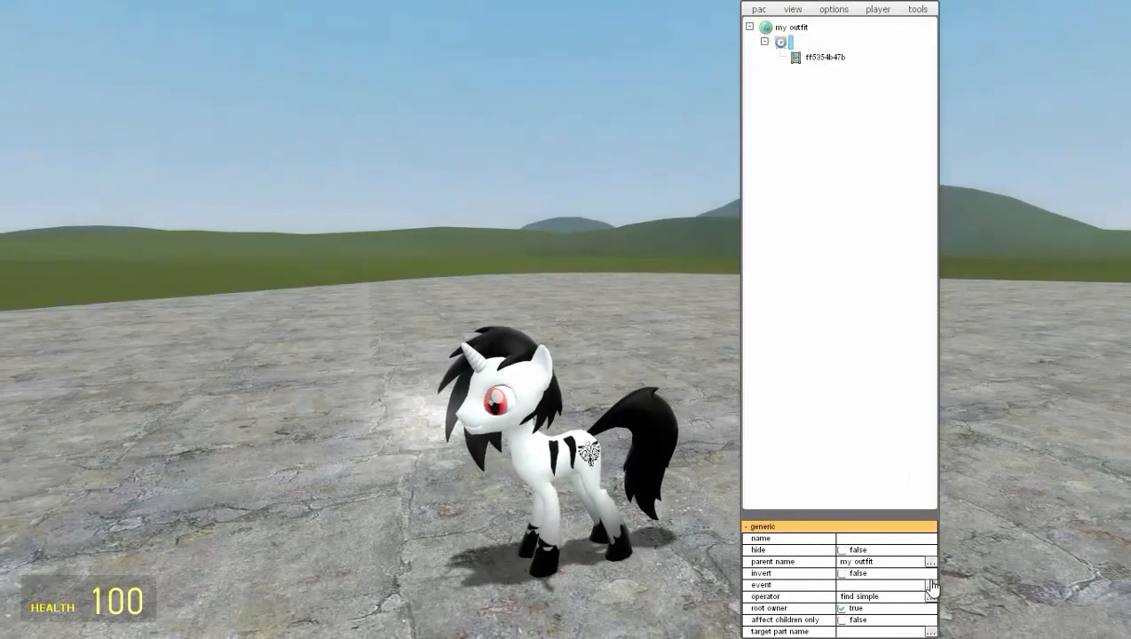
left_click(931, 585)
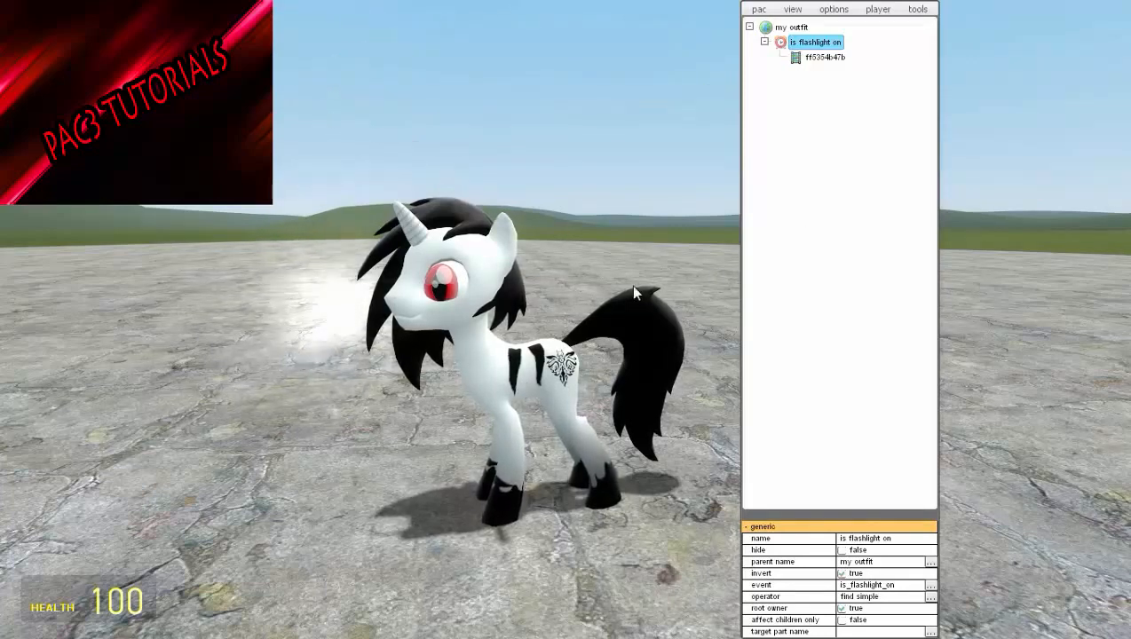
Exit the PAC3 outfit editor through the pac menu.
left_click(758, 8)
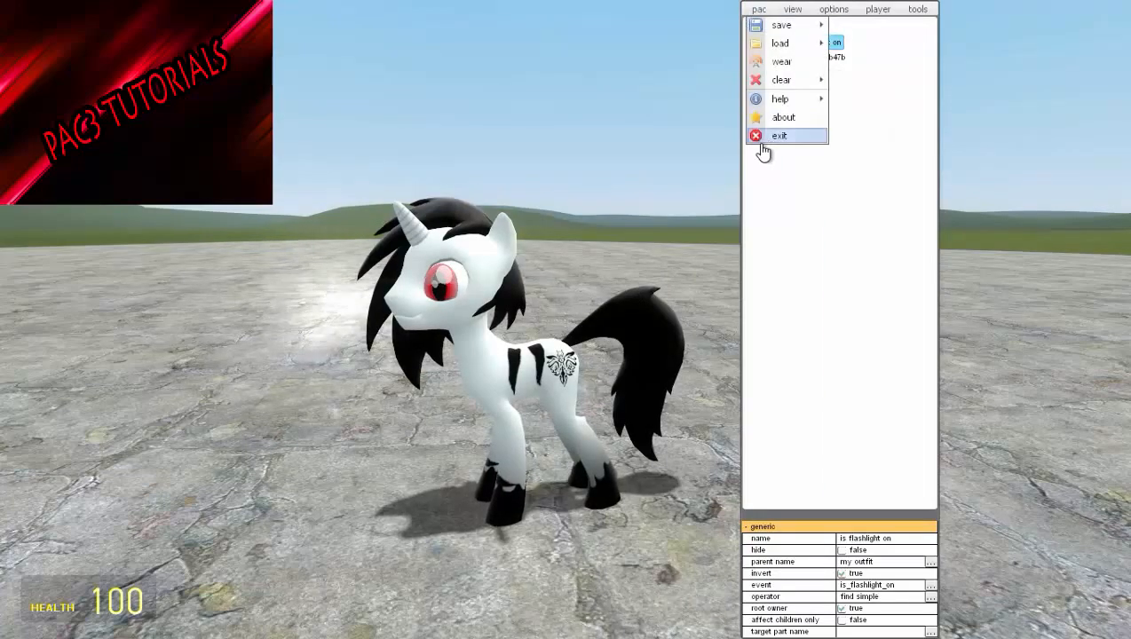
left_click(778, 135)
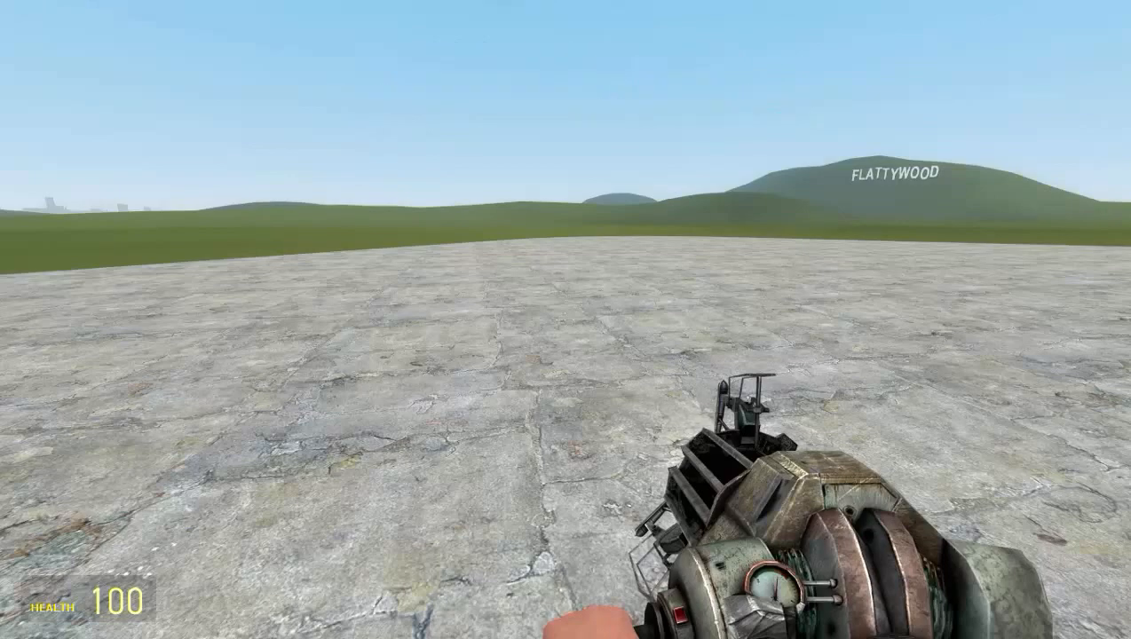
mouse_move(565, 320)
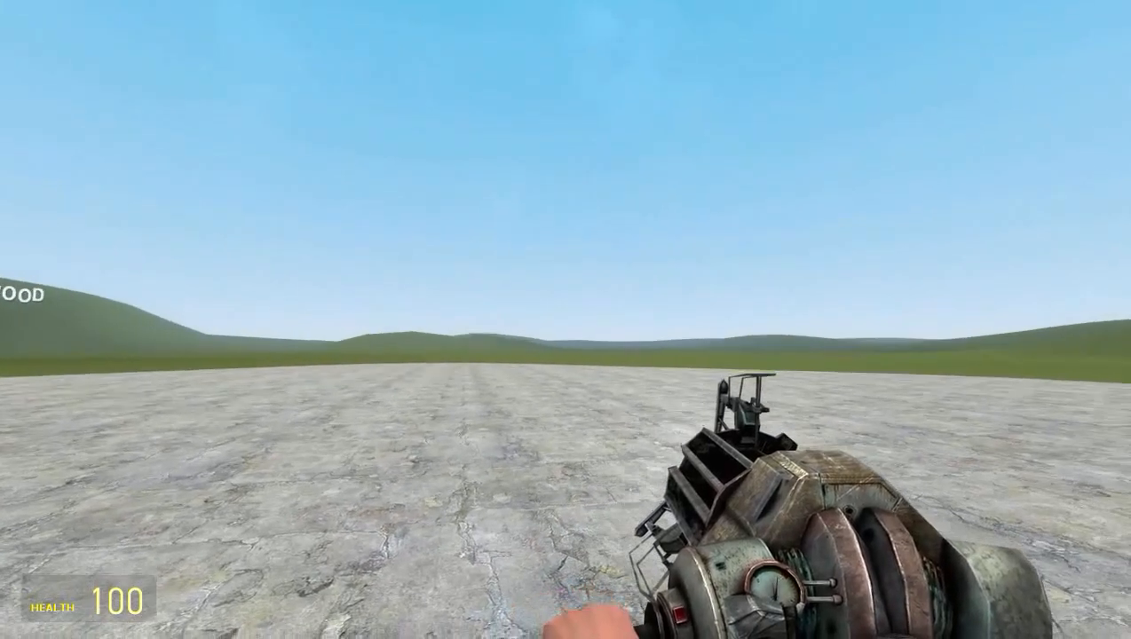
mouse_move(566, 320)
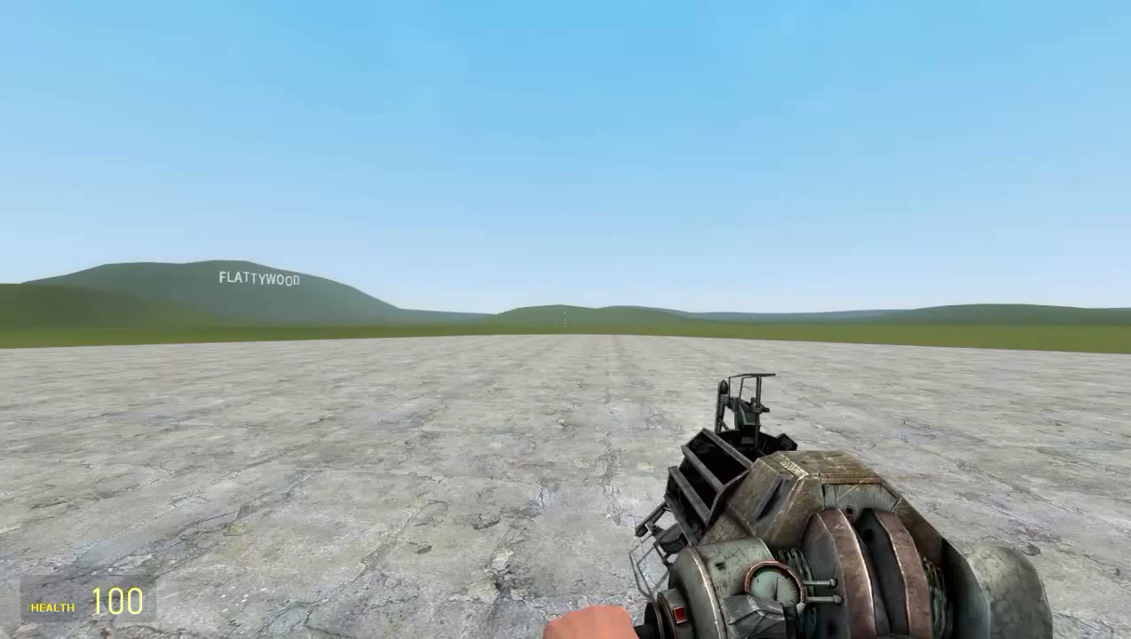